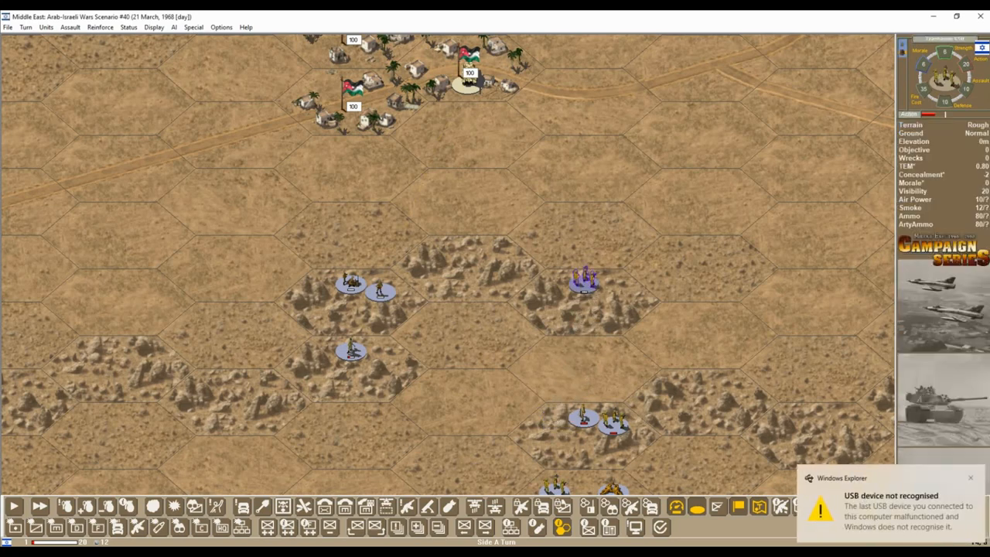
Step: Have the Israeli infantry fire on the enemy hexes in and around the village
click(585, 282)
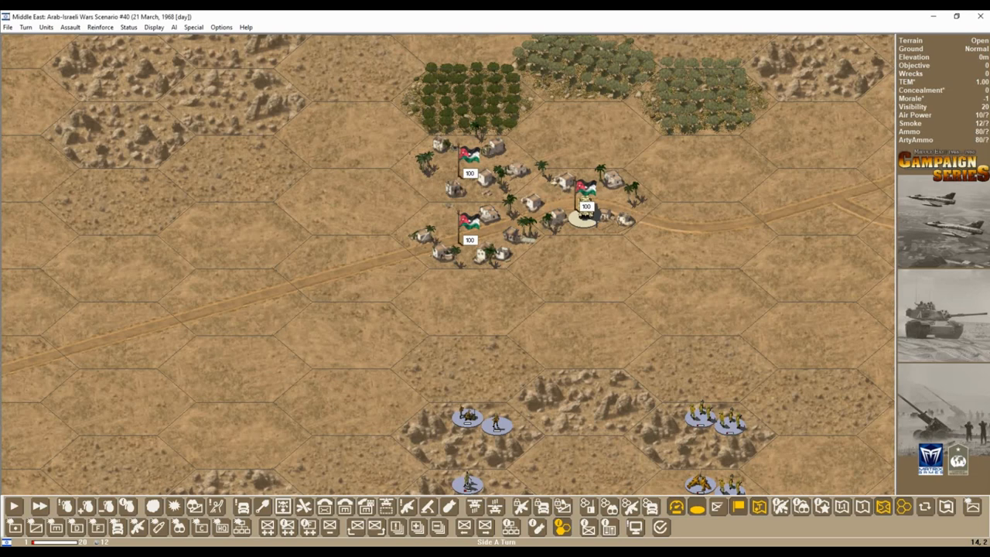
click(584, 207)
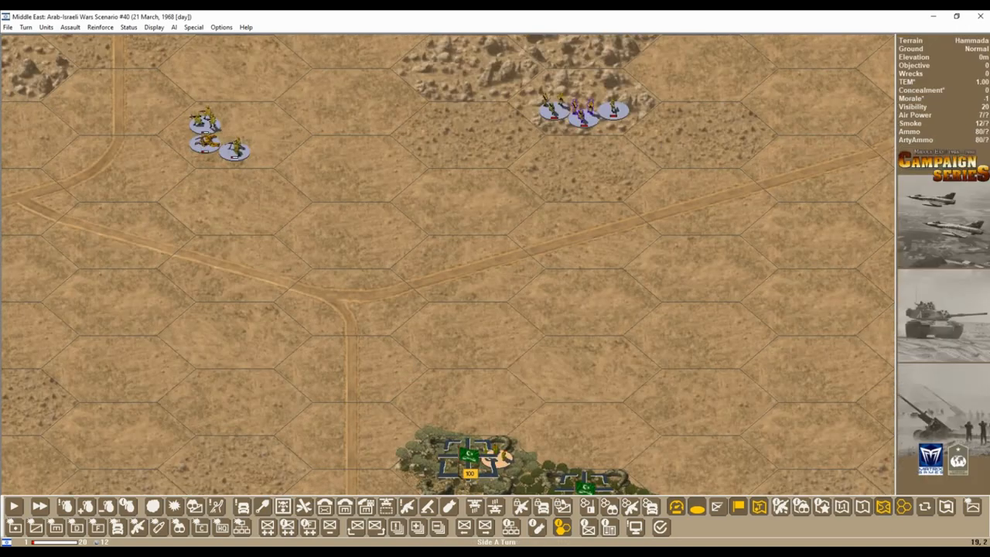
click(580, 111)
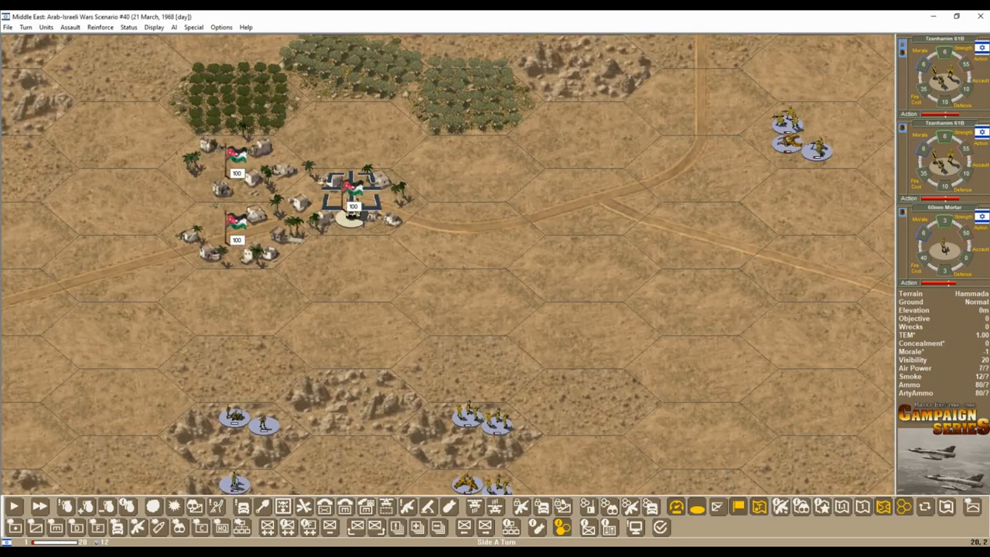
click(25, 28)
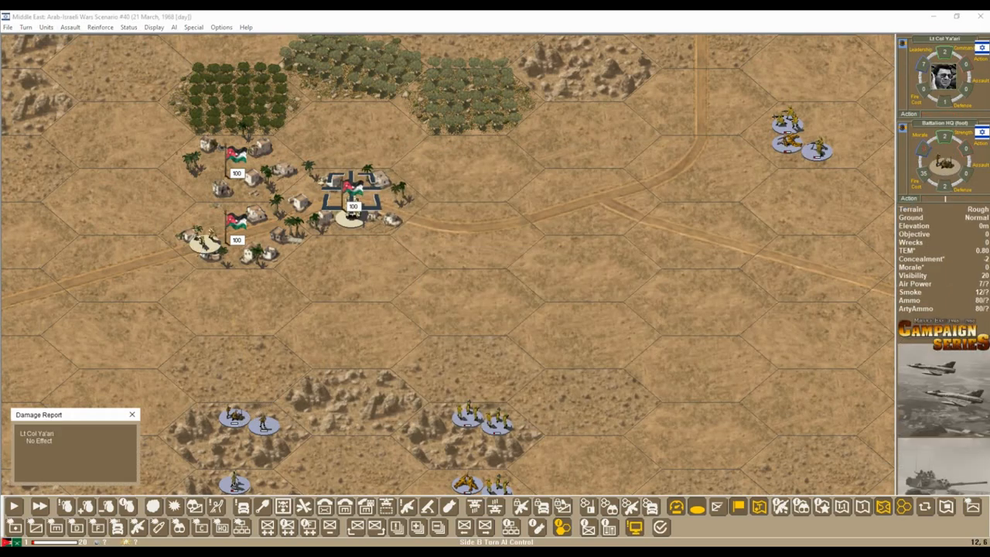
Step: Call an air strike and read the Side A Command Report of remaining air strikes
click(131, 415)
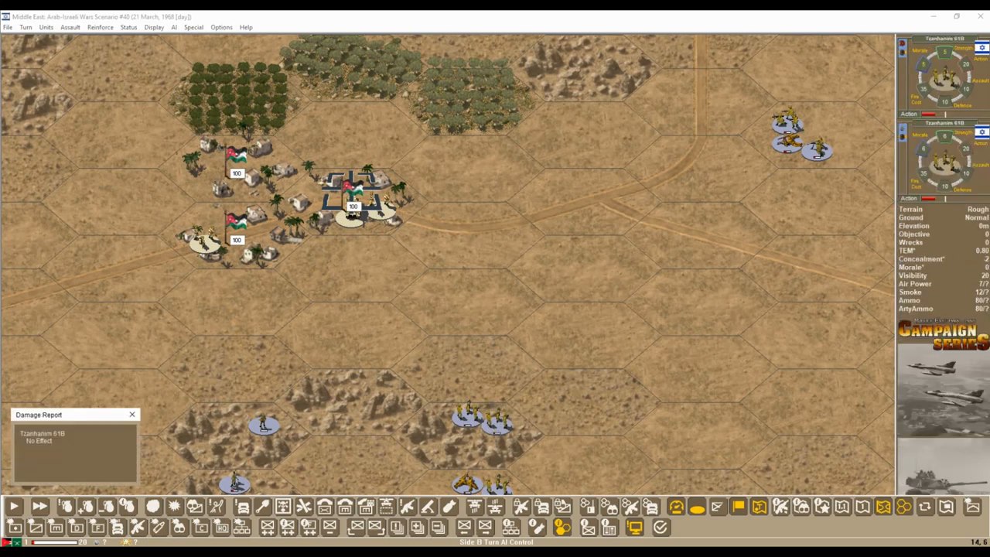
click(133, 415)
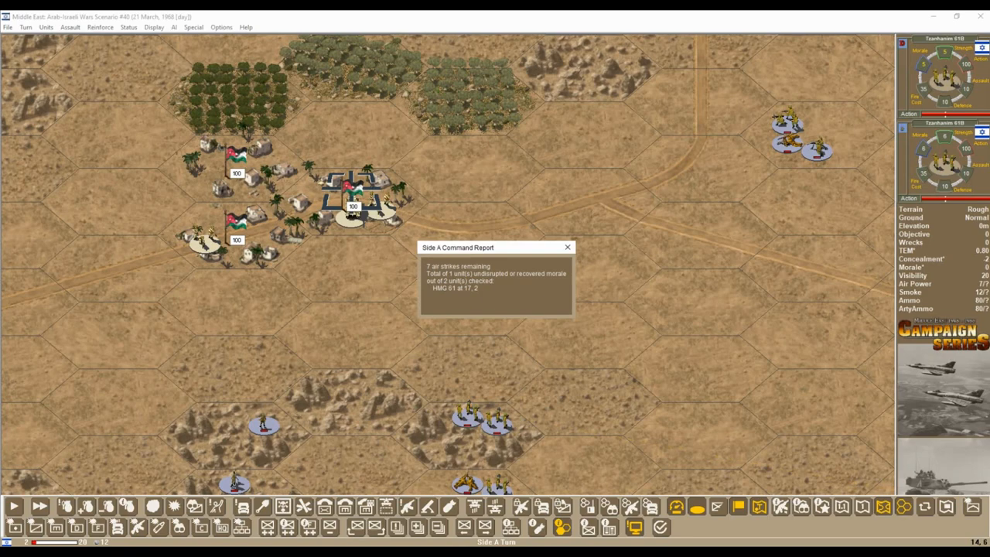
click(566, 247)
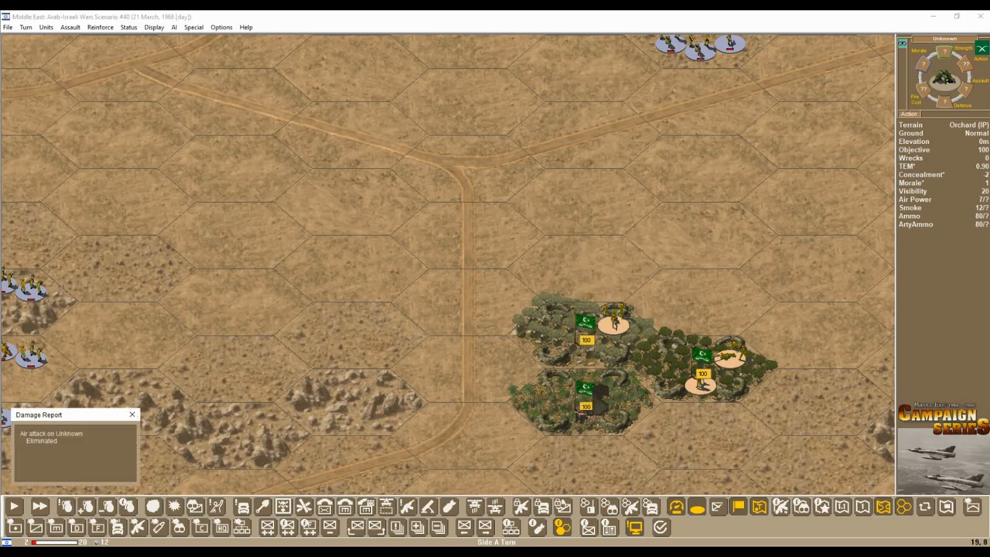
click(132, 415)
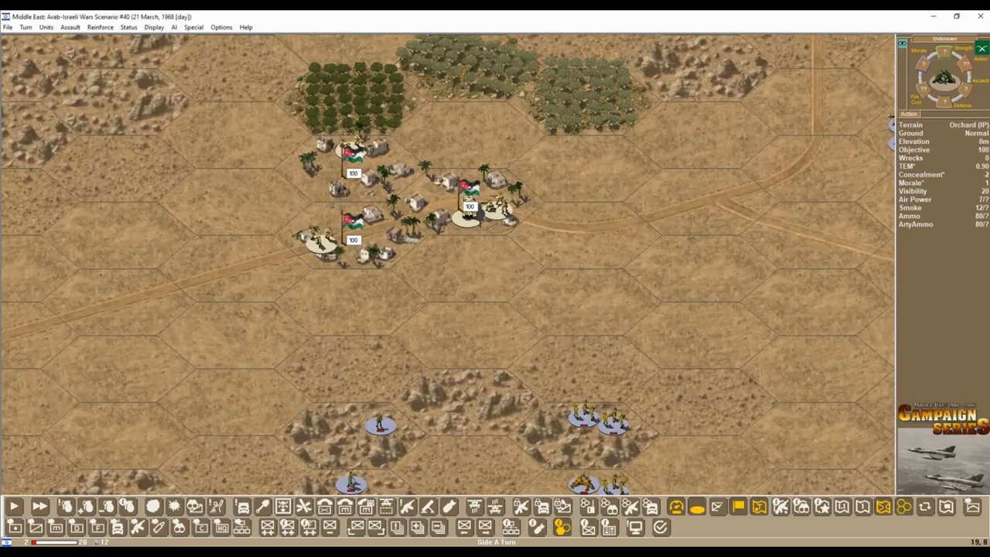
Step: Fire on the village hex, picking the Unknown target in the Target Dialog
click(325, 240)
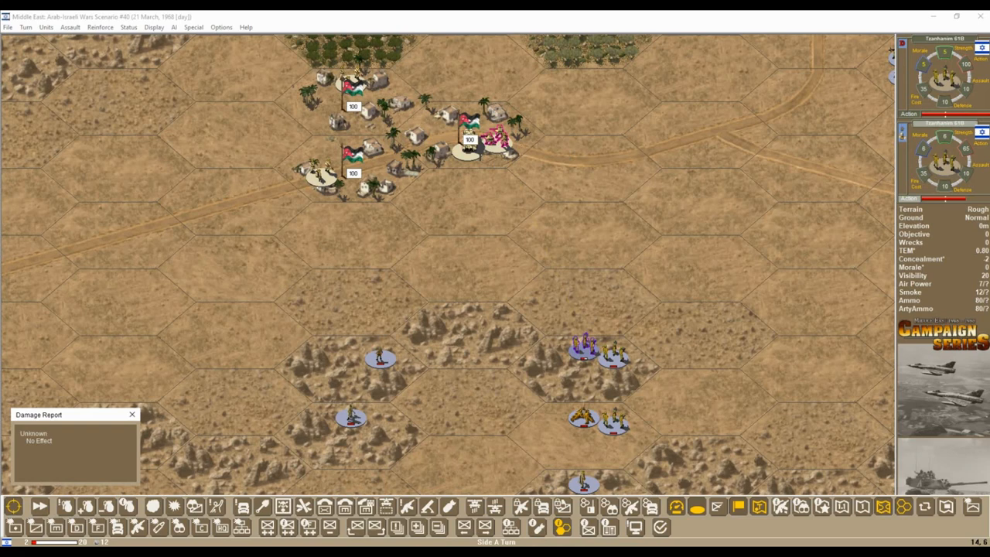
click(131, 415)
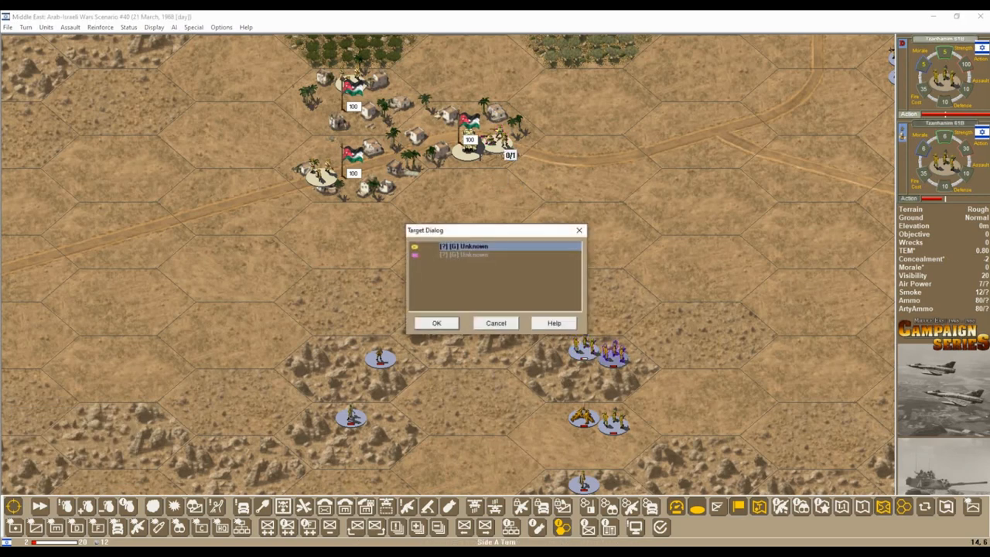
click(495, 323)
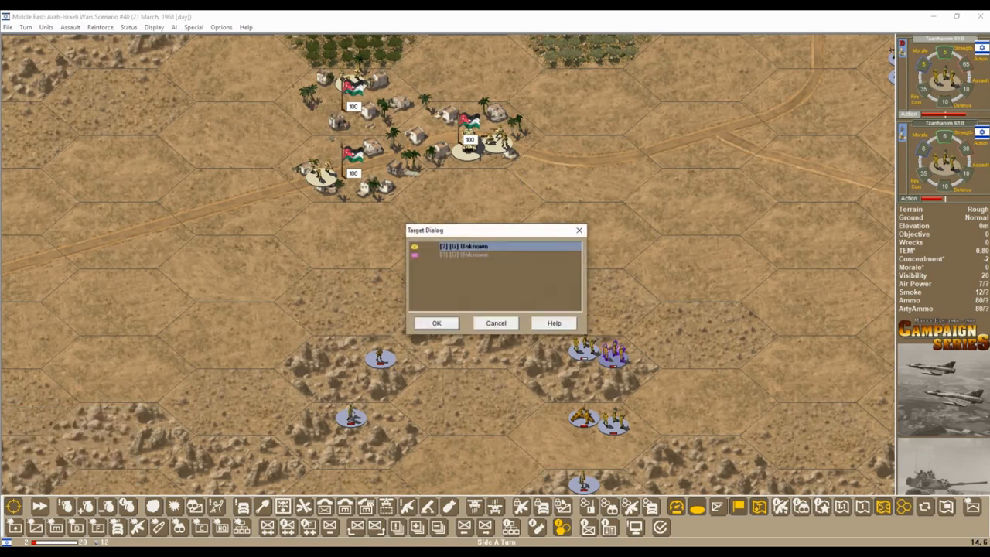
click(437, 323)
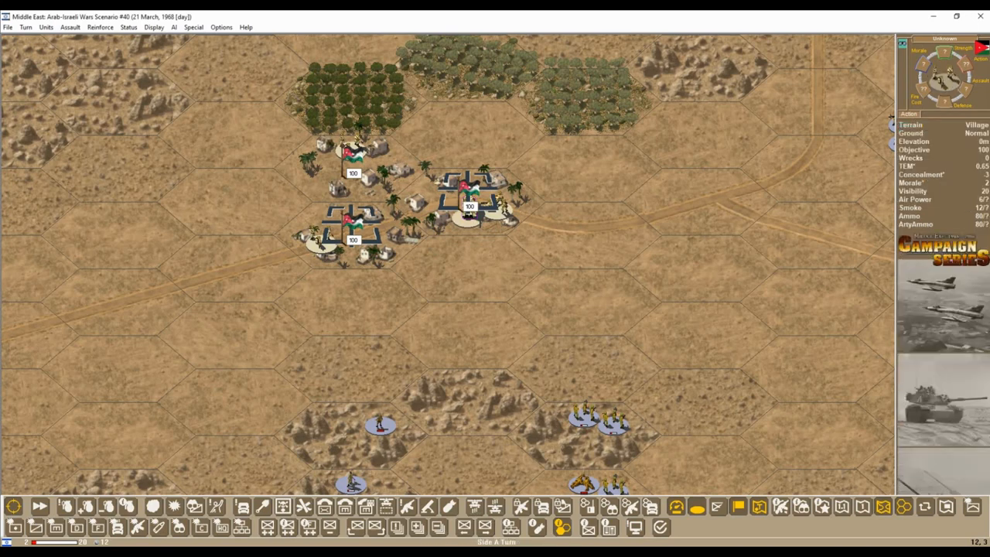
Step: Look over the Arab armour columns arriving along the roads east of the village
click(325, 235)
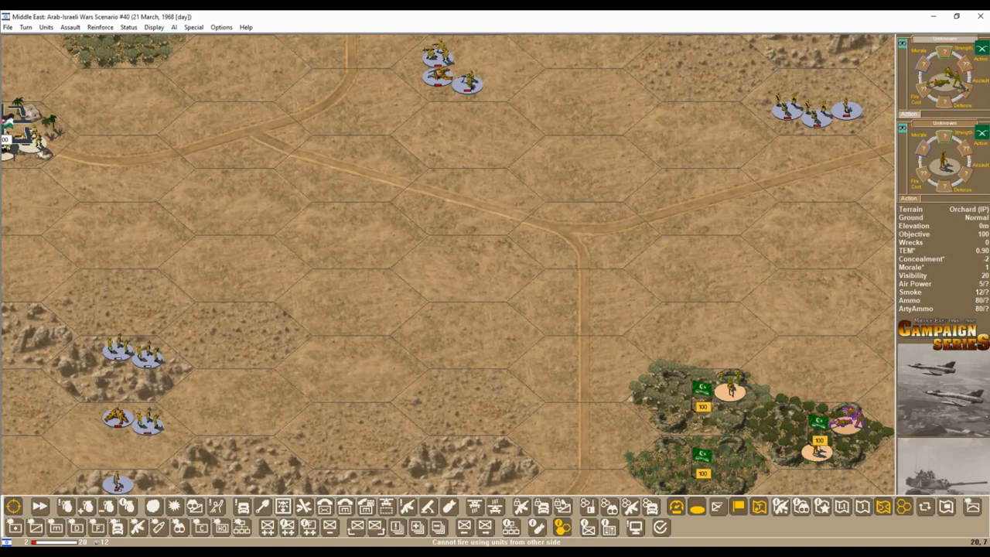
click(827, 420)
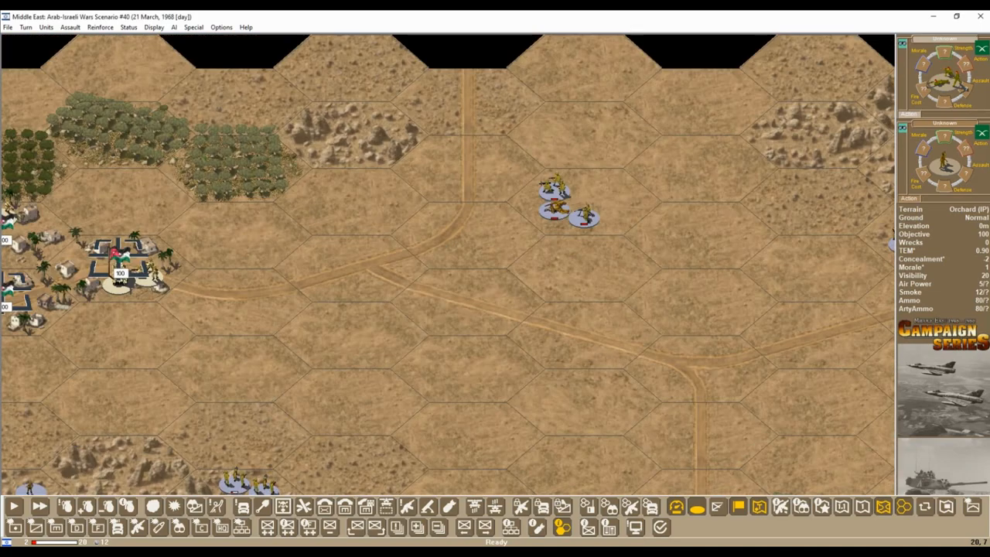
Step: Plot Israeli mortar indirect fire onto the empty hex the Arab column must cross
click(557, 201)
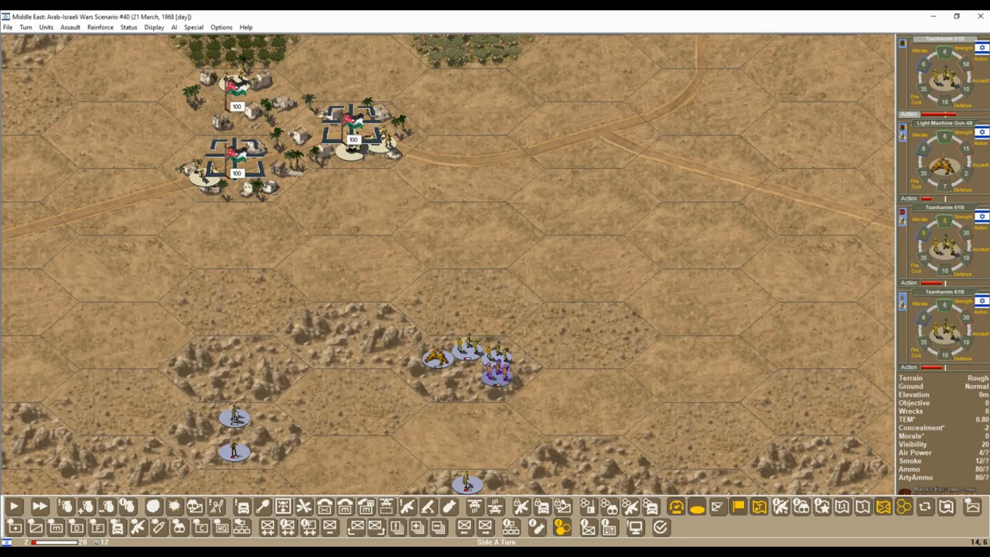
click(13, 507)
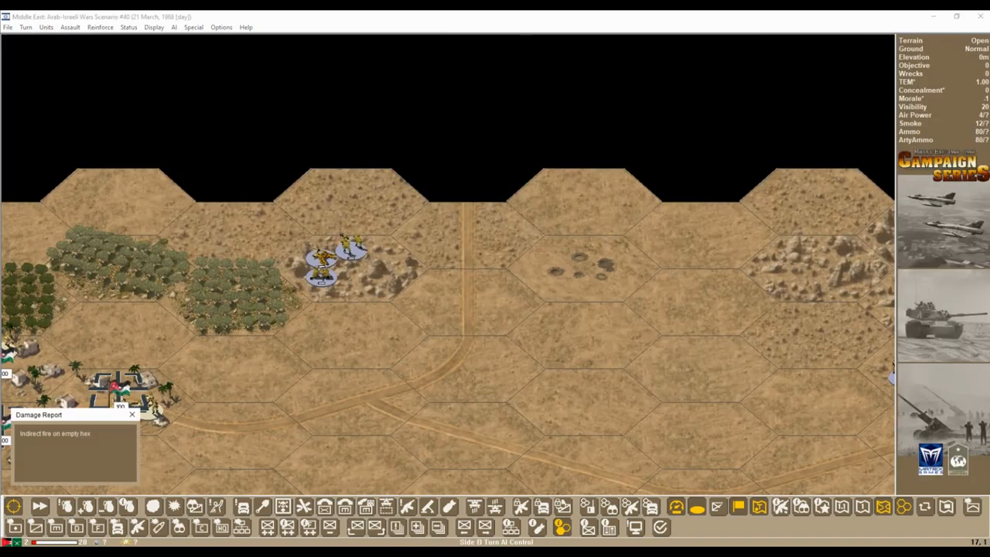
Step: Fire on the Arab units closing on the village and clear each no-effect Damage Report
click(133, 415)
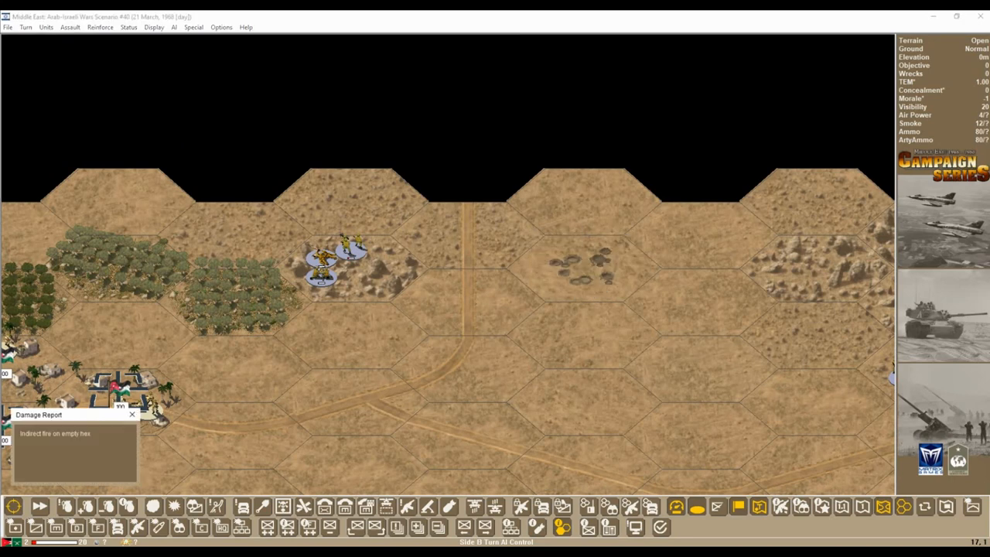
click(133, 414)
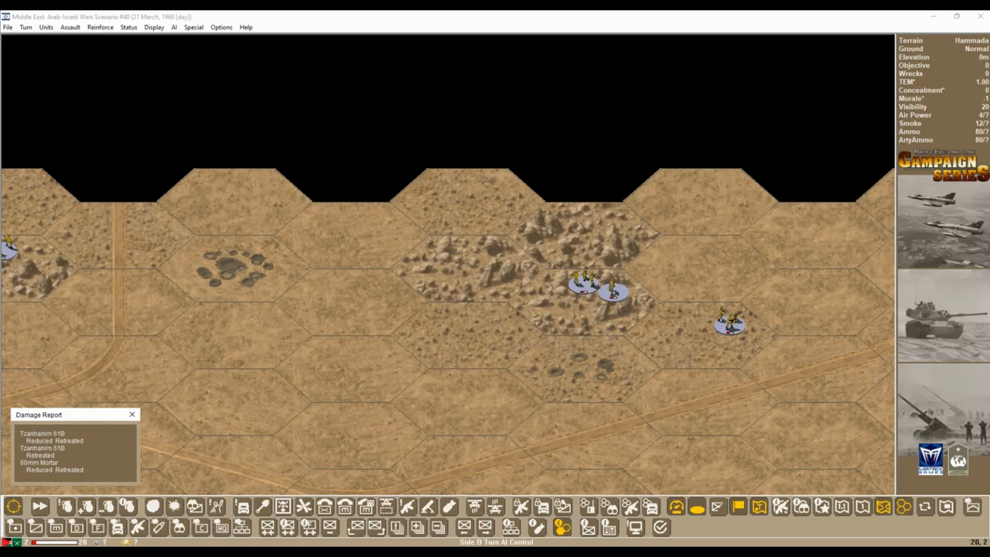
click(132, 415)
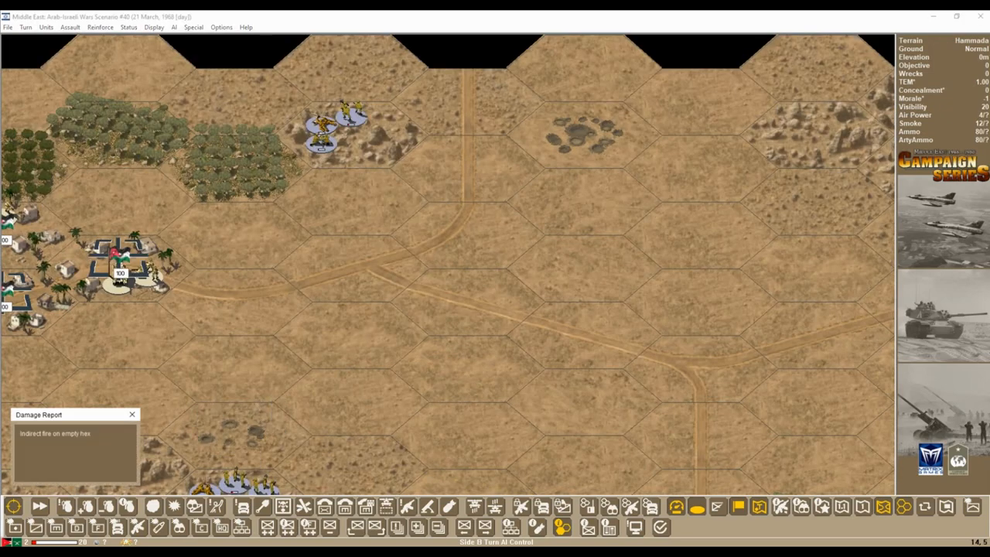
click(132, 414)
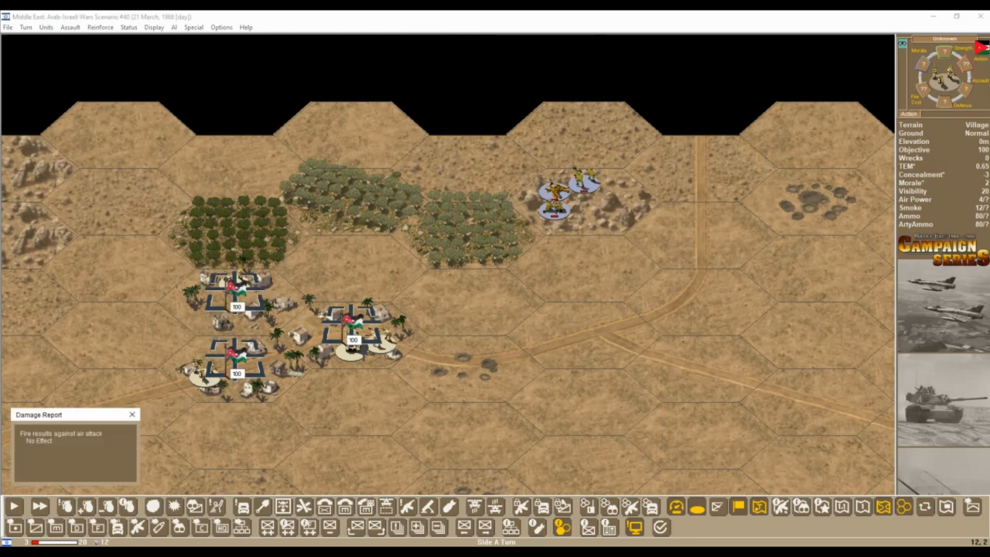
click(133, 414)
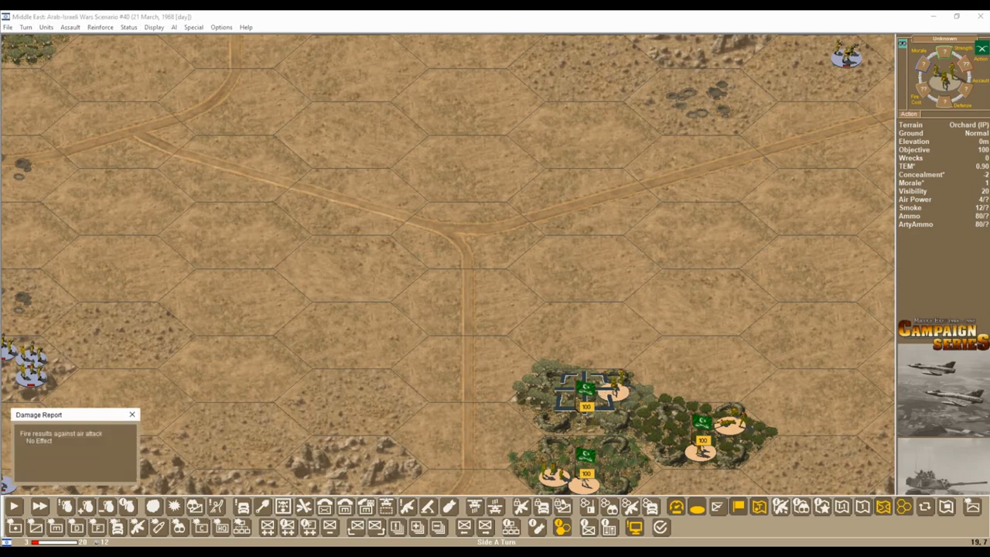
click(132, 415)
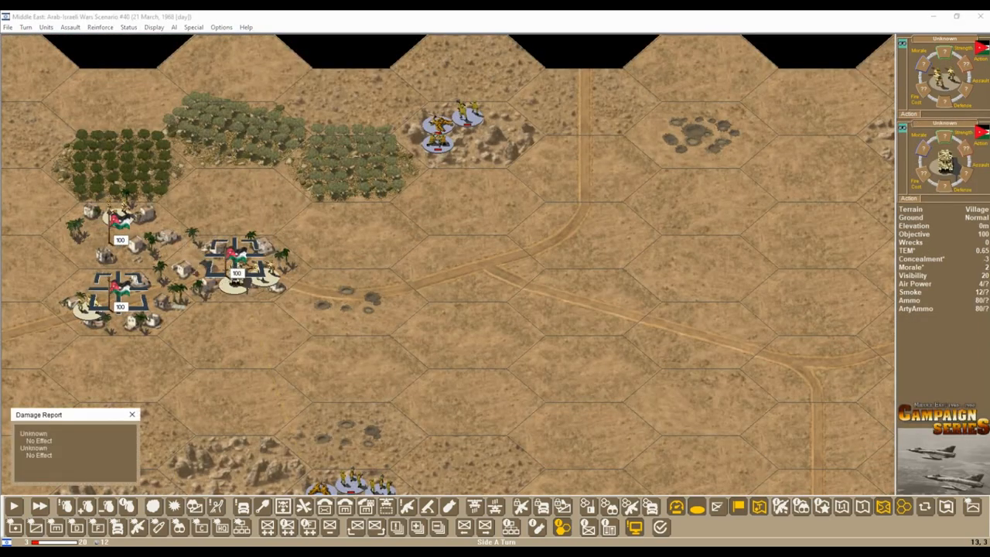
click(131, 414)
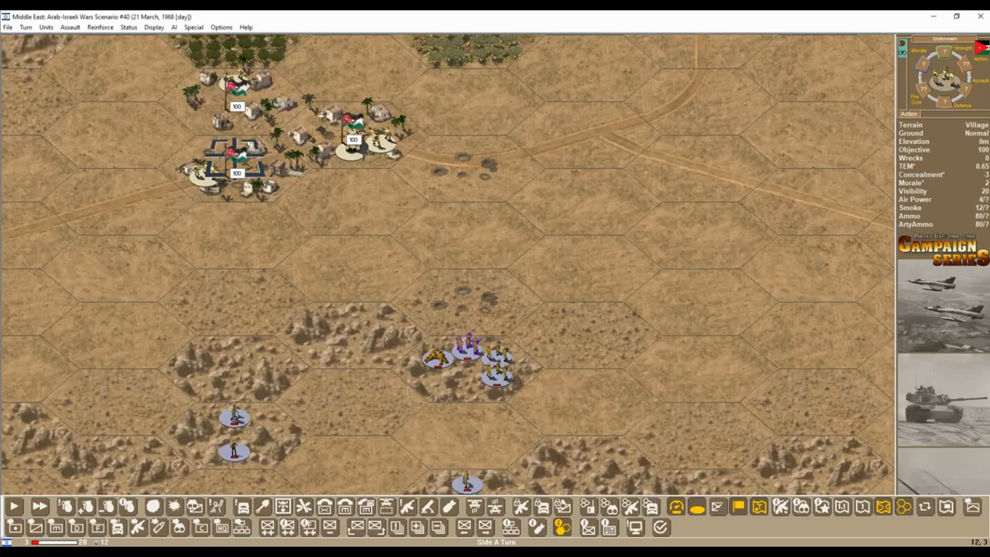
Step: Advance the infantry stack from the rocky ground one hex north toward the village
click(467, 347)
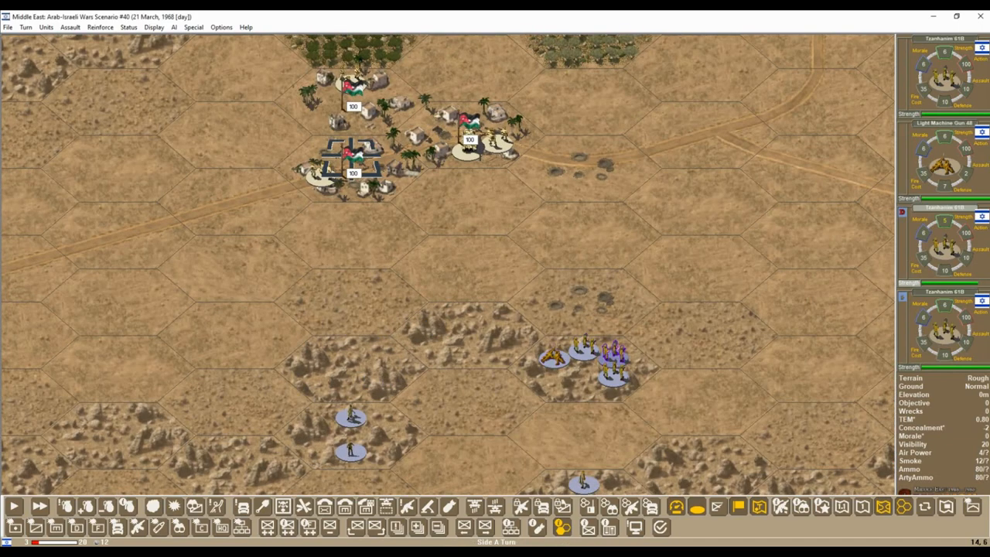
click(611, 355)
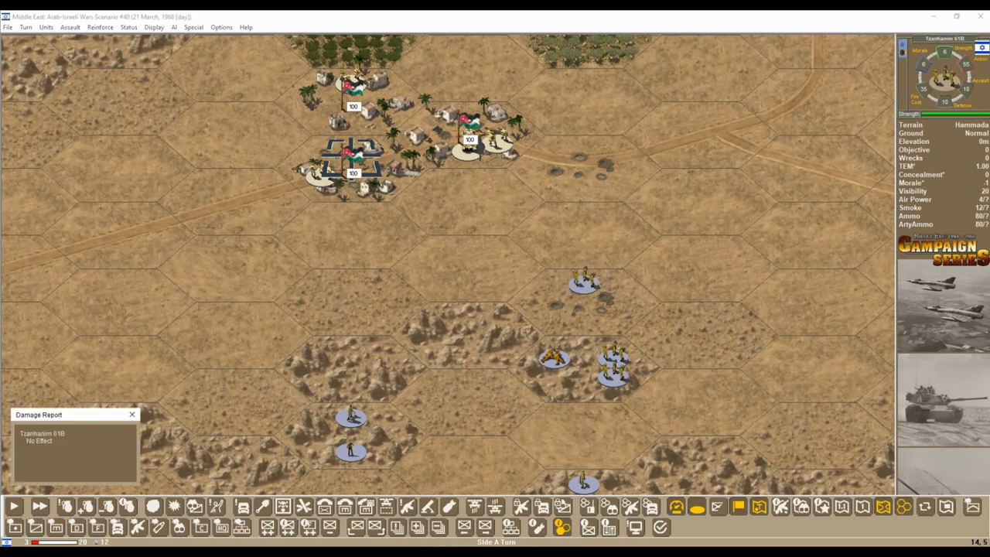
click(132, 414)
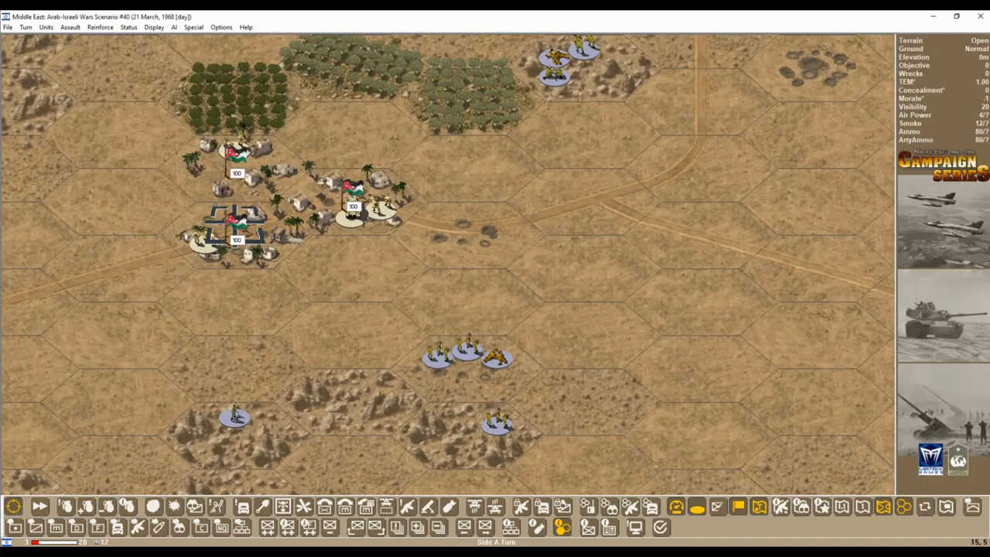
Step: Move the infantry from the rough hex into the orchard just east of the village
click(464, 356)
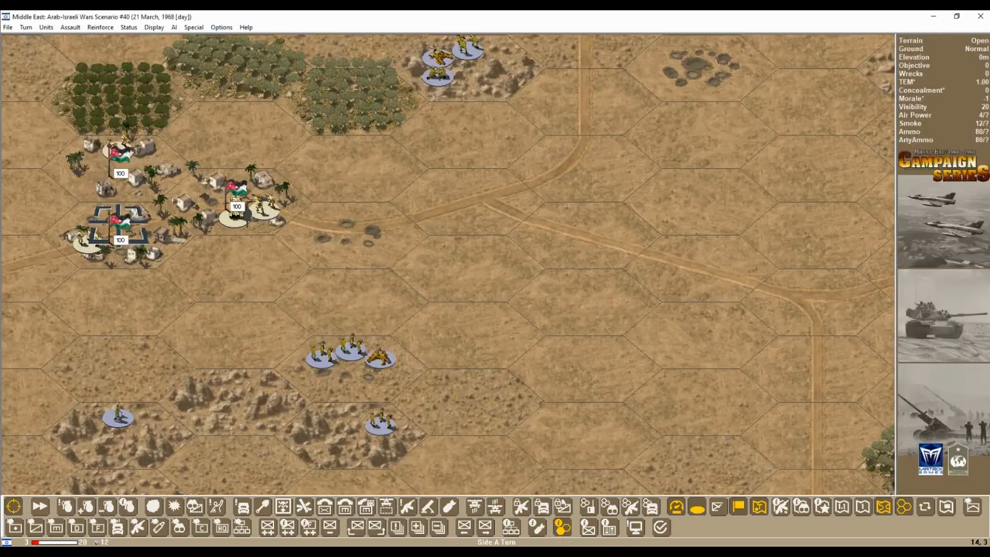
scroll(down, 3)
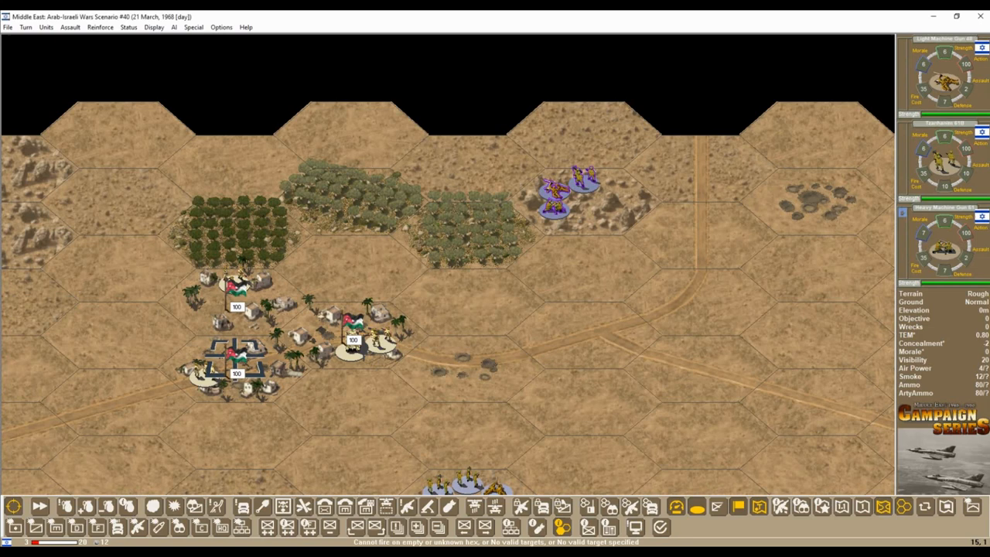
click(368, 328)
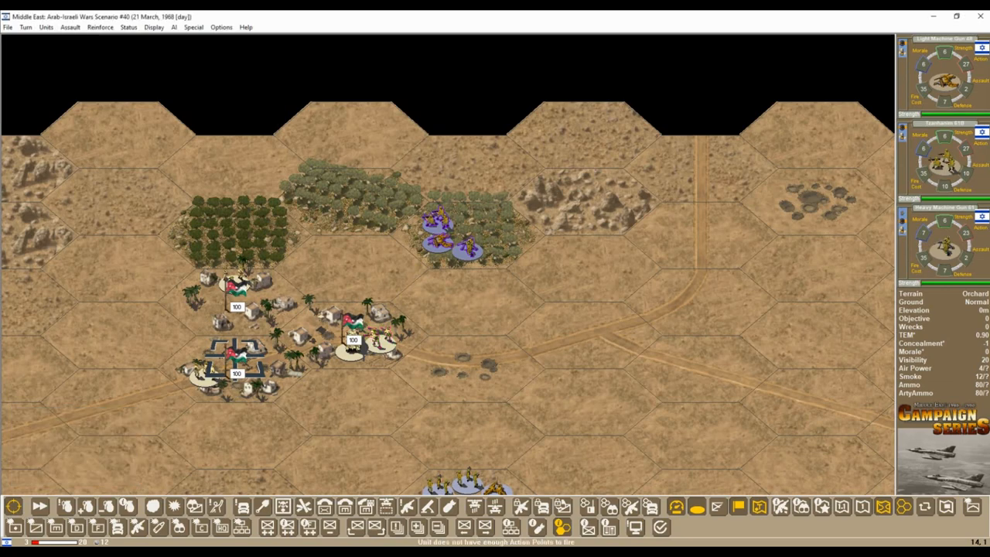
scroll(down, 3)
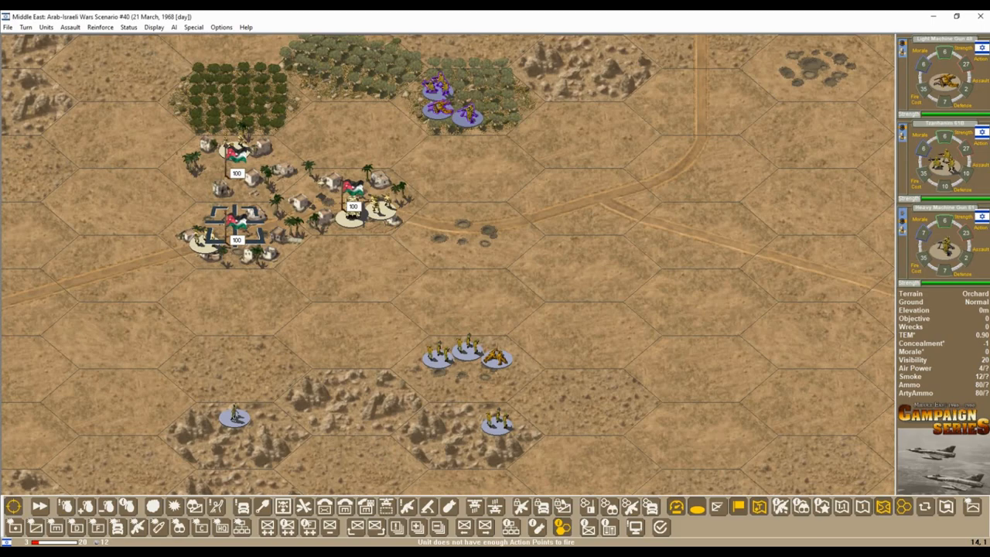
scroll(down, 3)
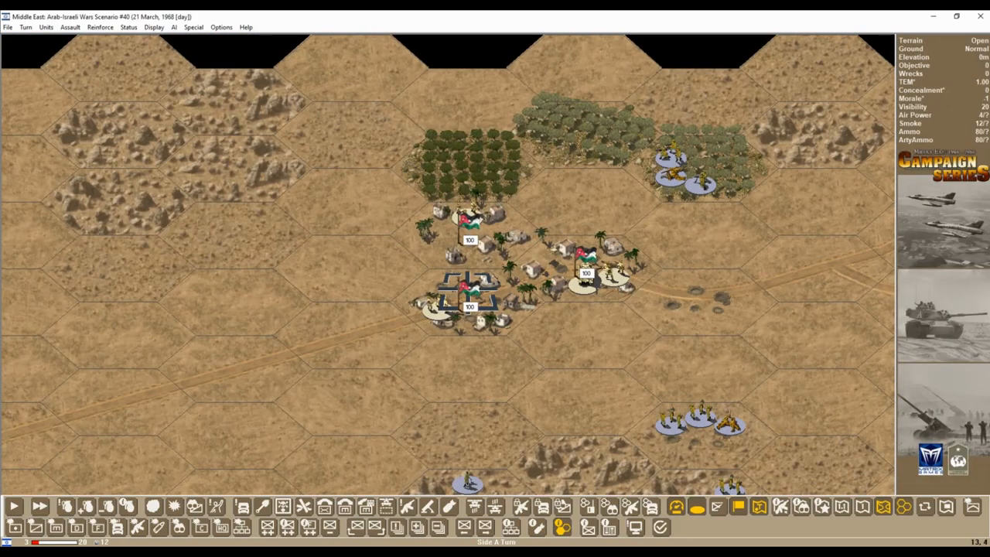
click(585, 272)
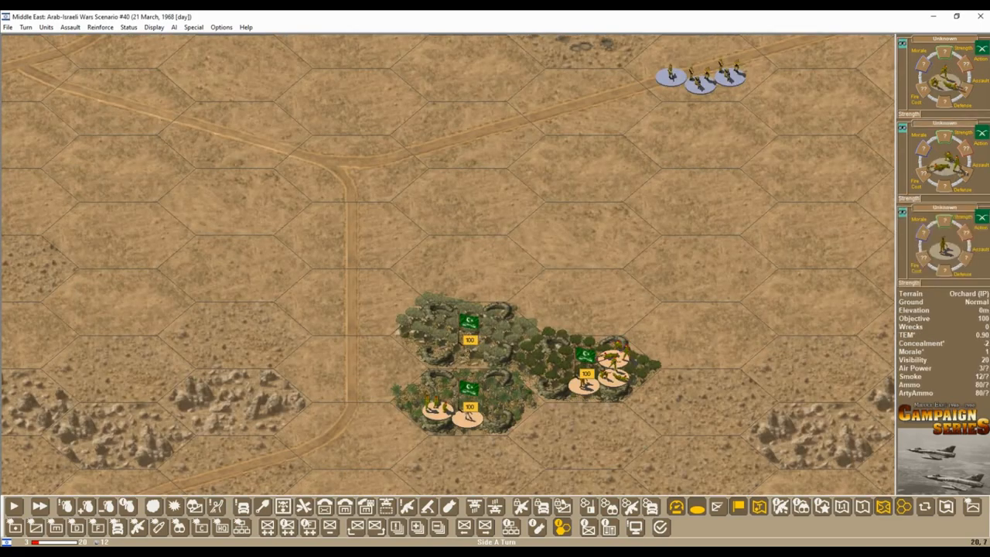
click(616, 356)
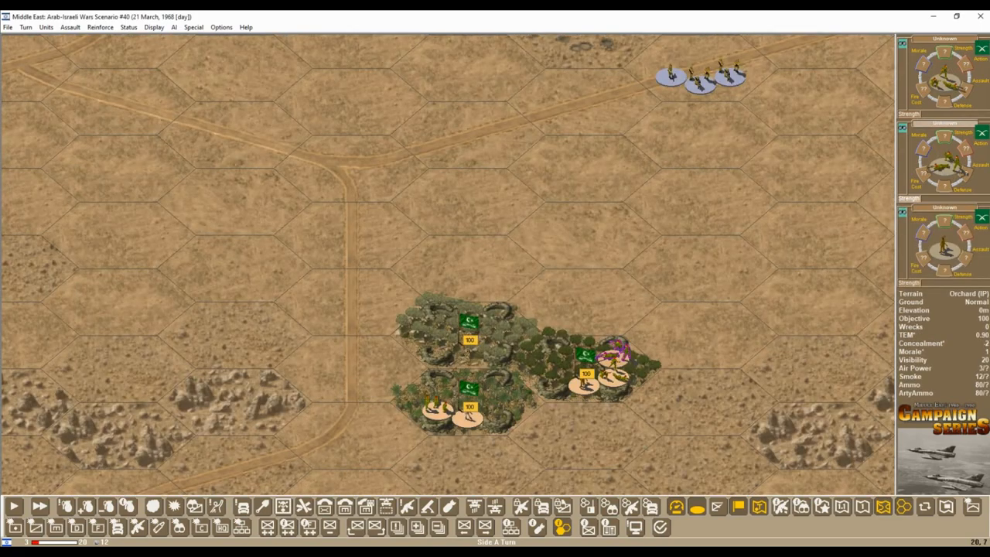
click(591, 359)
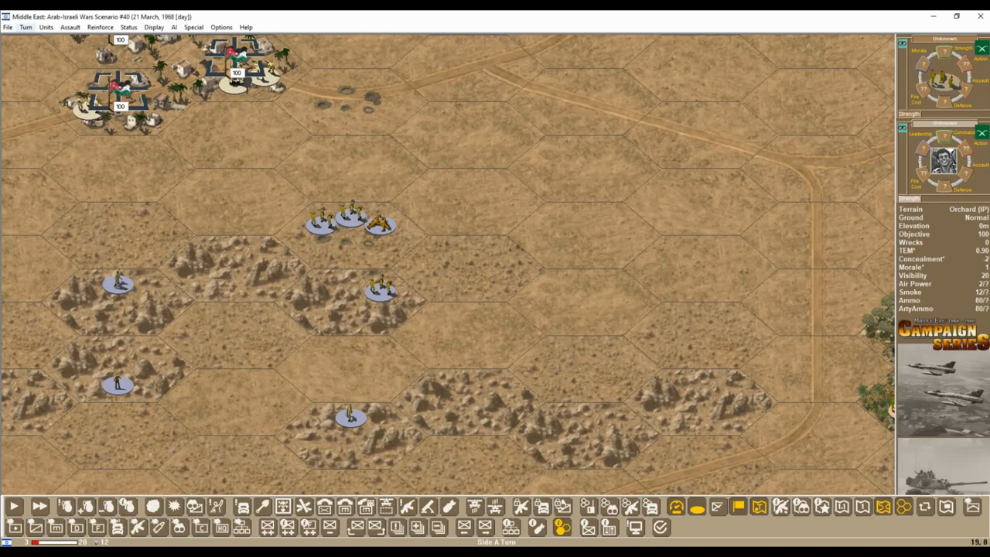
Step: Save the battle under its file name and end the turn for the Arab side to play
click(47, 28)
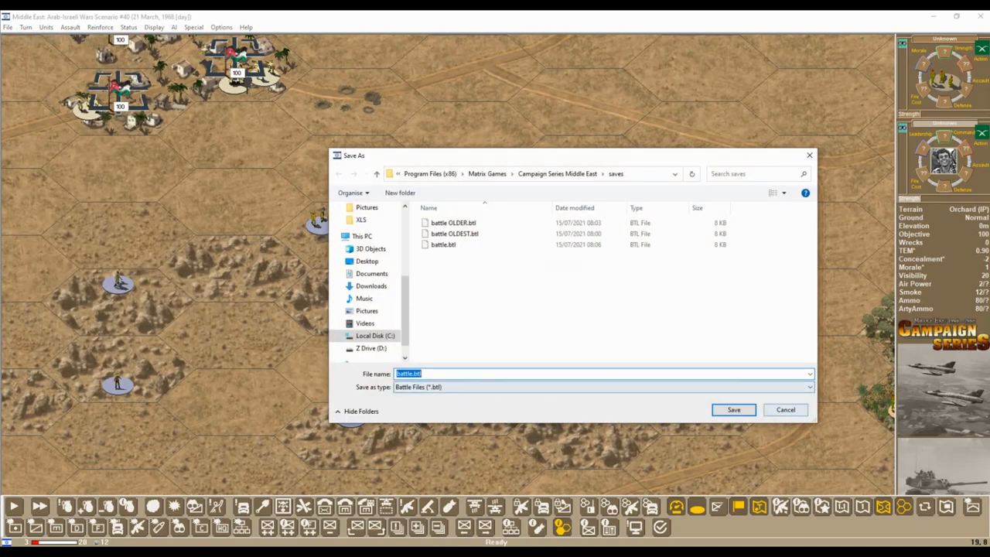
click(733, 408)
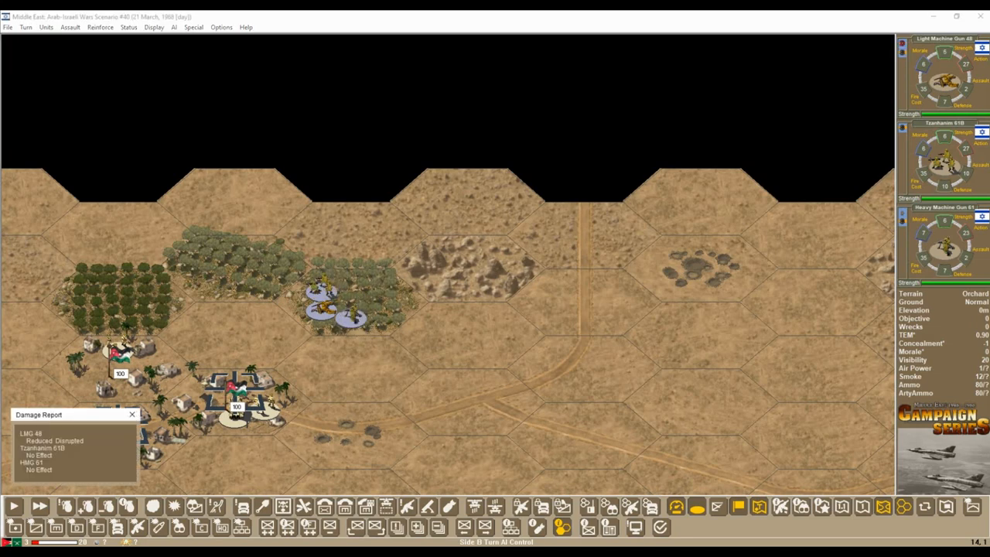
click(133, 415)
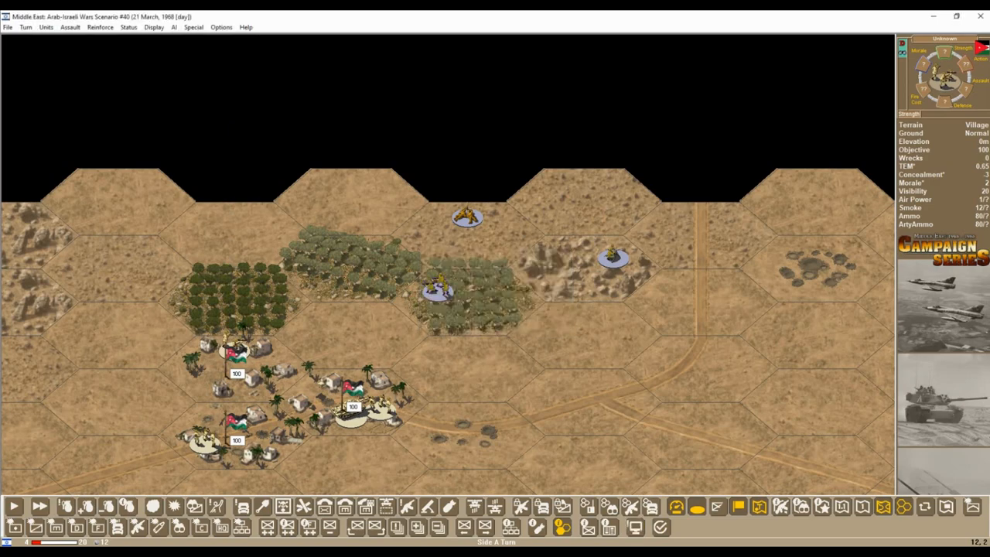
scroll(down, 3)
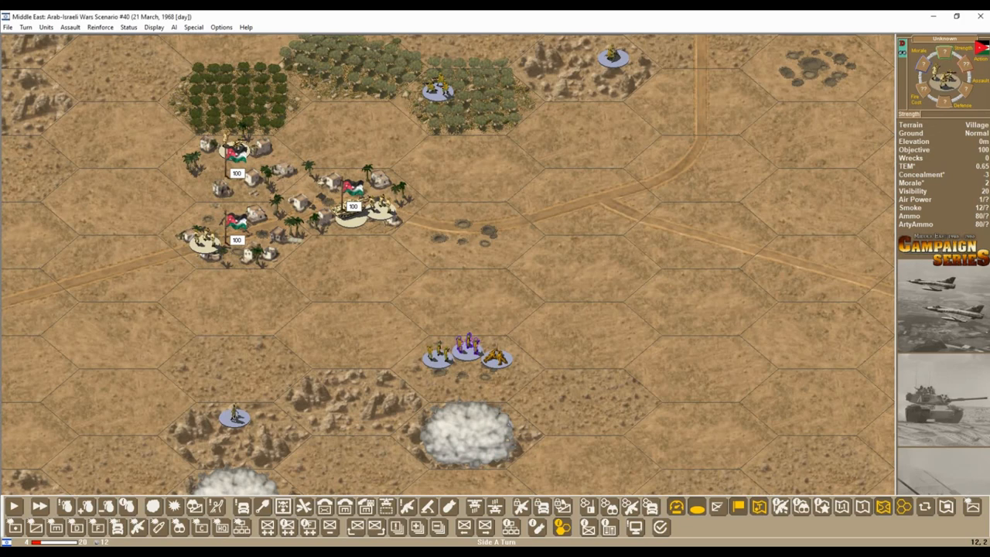
click(464, 354)
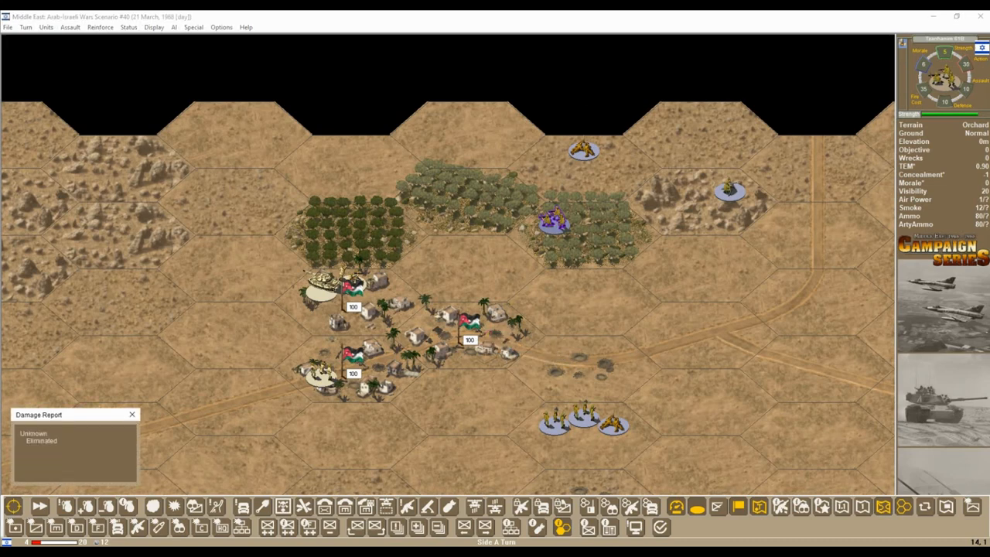
click(131, 415)
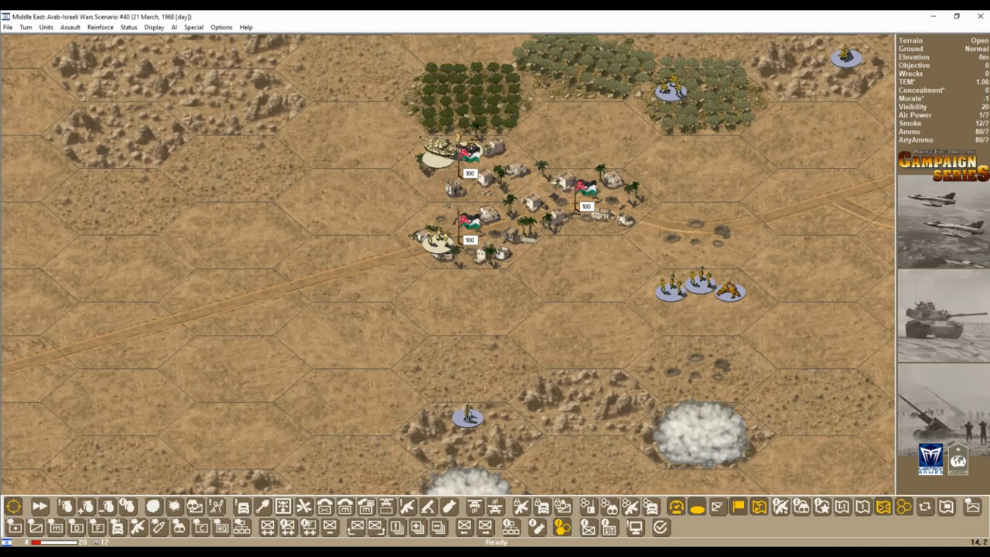
click(467, 415)
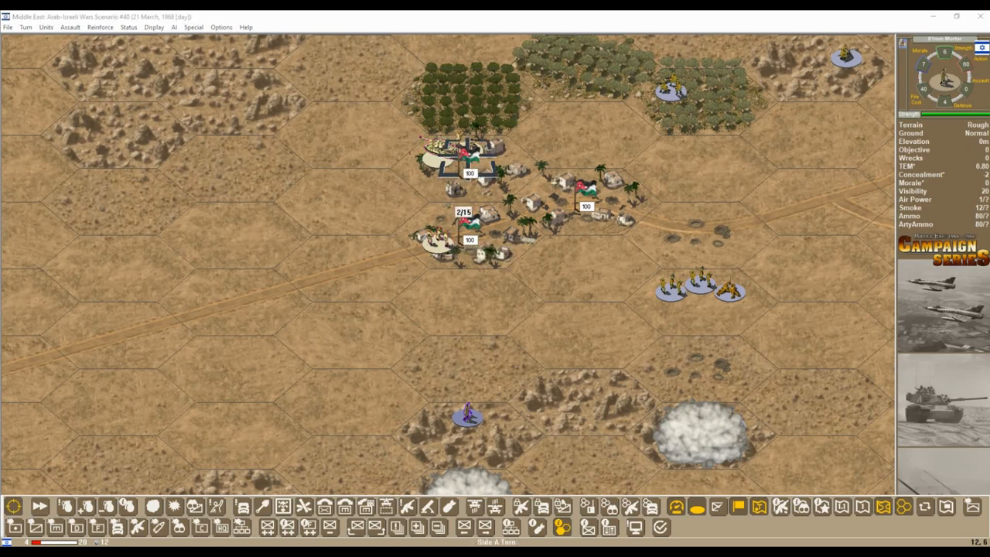
click(467, 416)
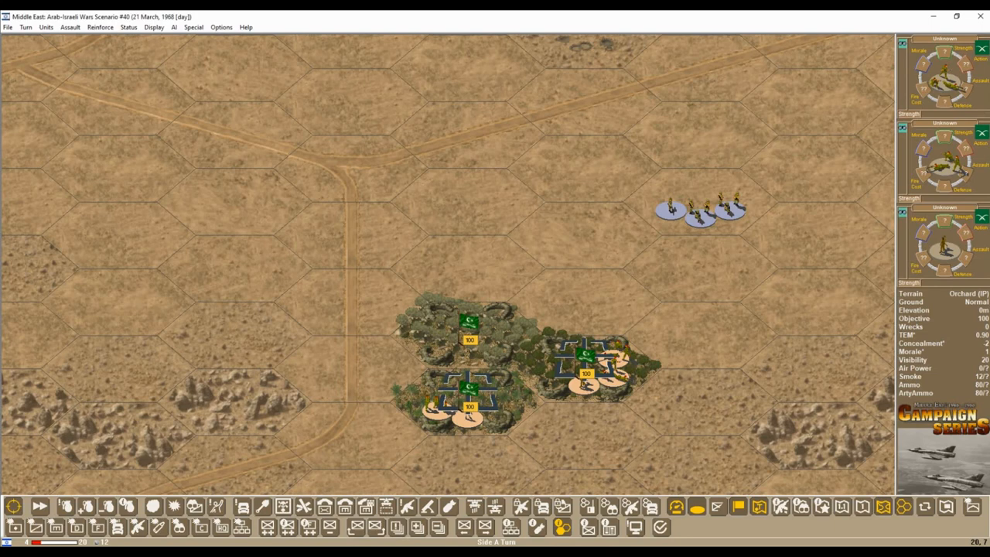
click(591, 356)
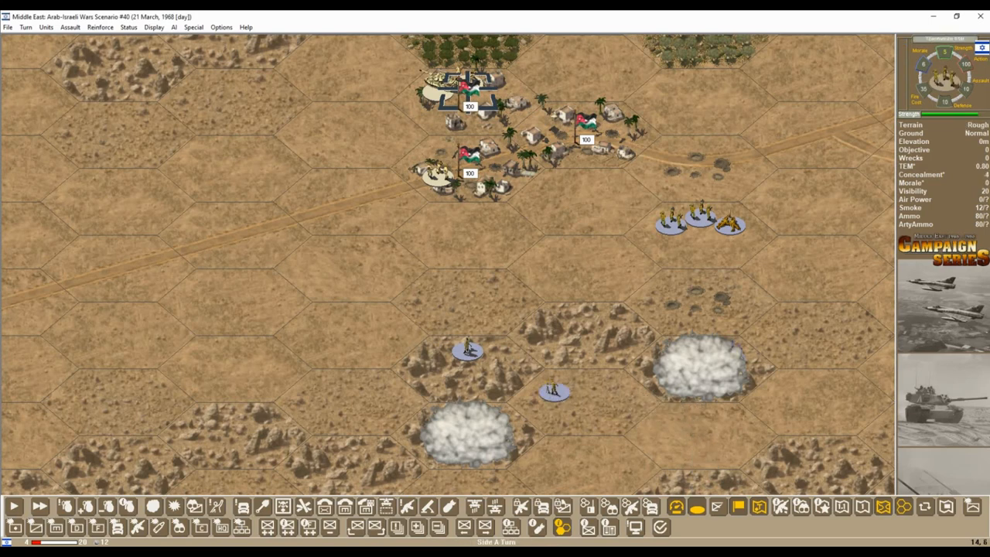
click(715, 317)
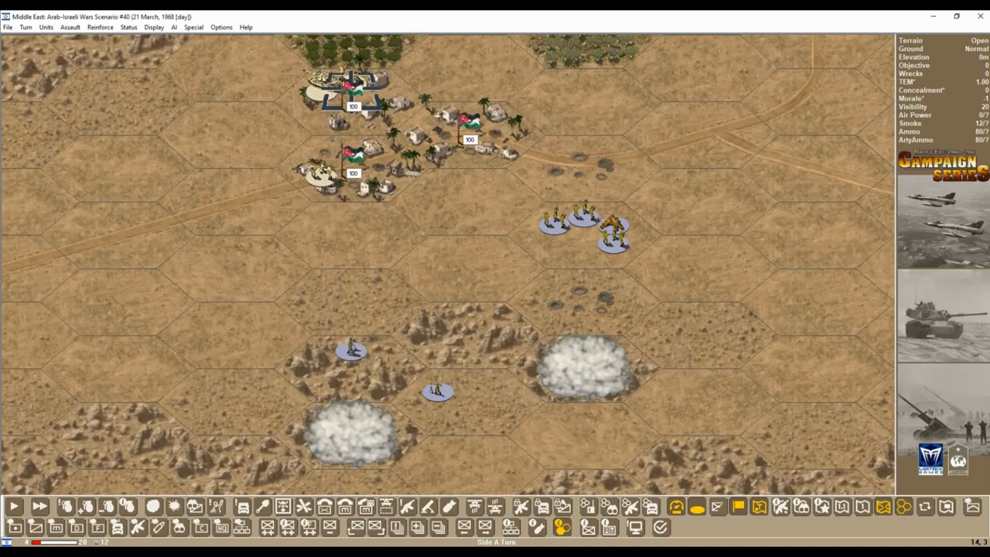
click(25, 28)
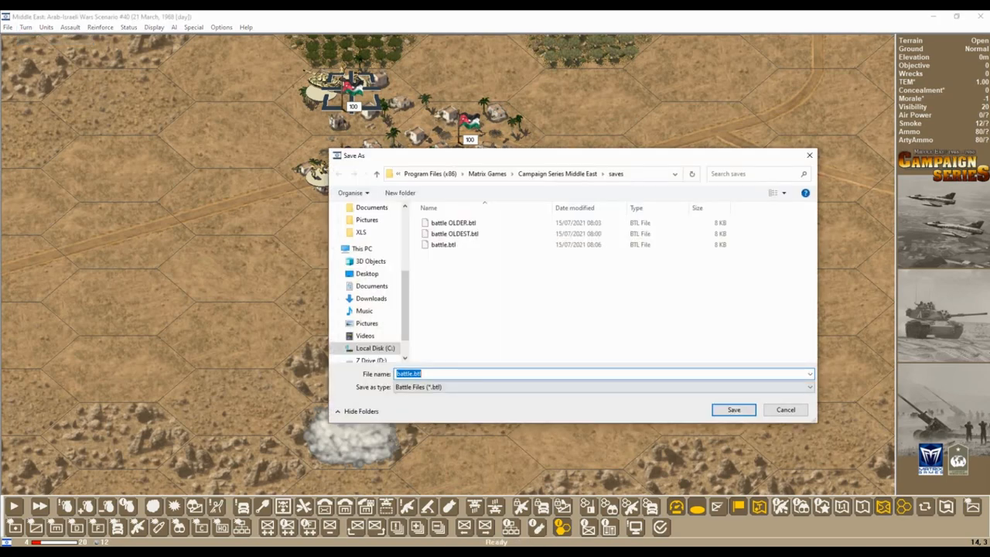
Step: Save over the existing battle.btl file and acknowledge the disrupted-unit Damage Report
click(733, 409)
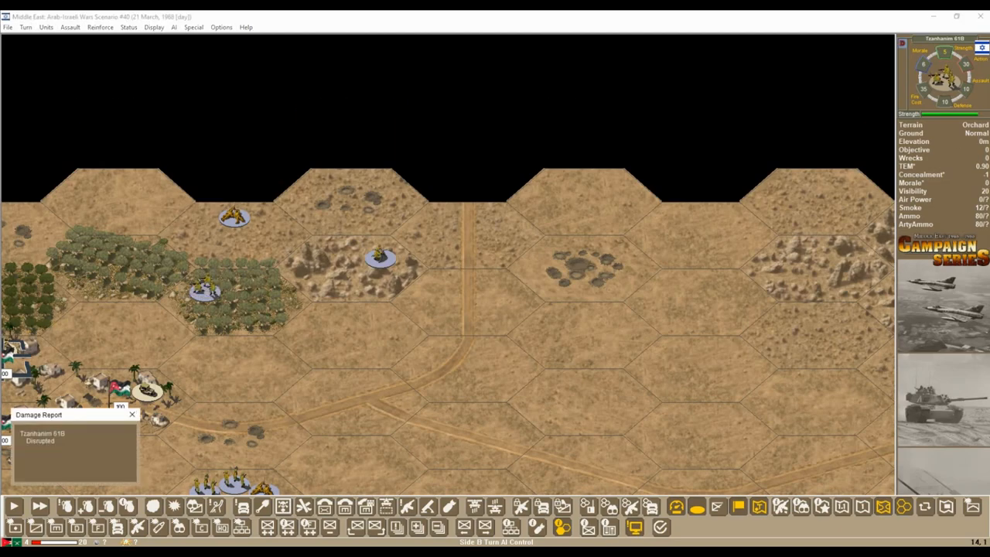
click(131, 414)
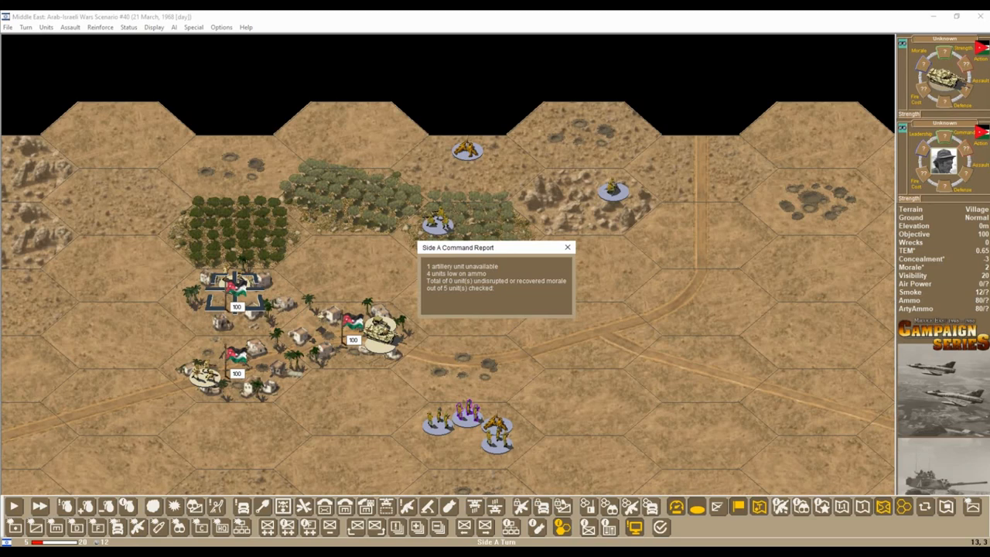
Step: Dismiss the Side A Command Report to start the new turn
click(566, 247)
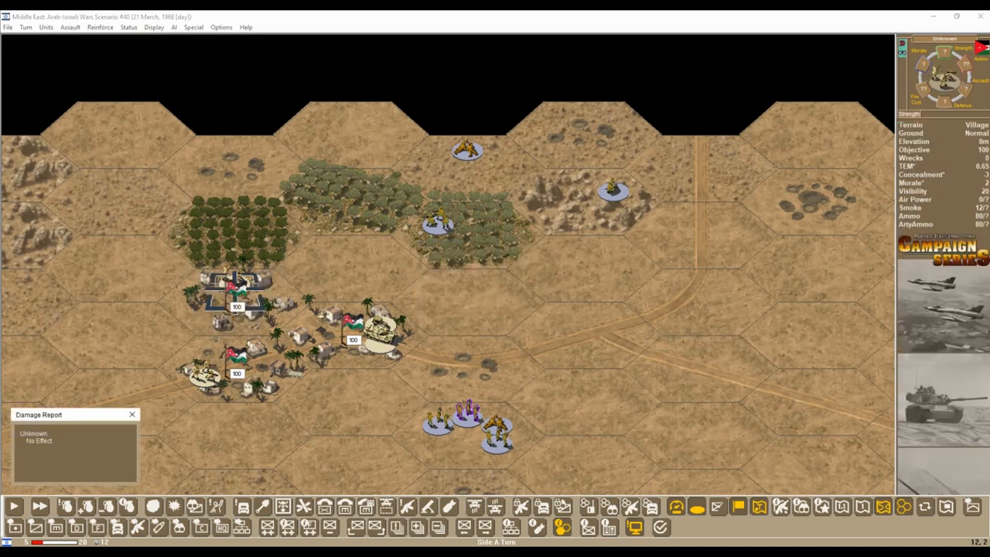
click(132, 414)
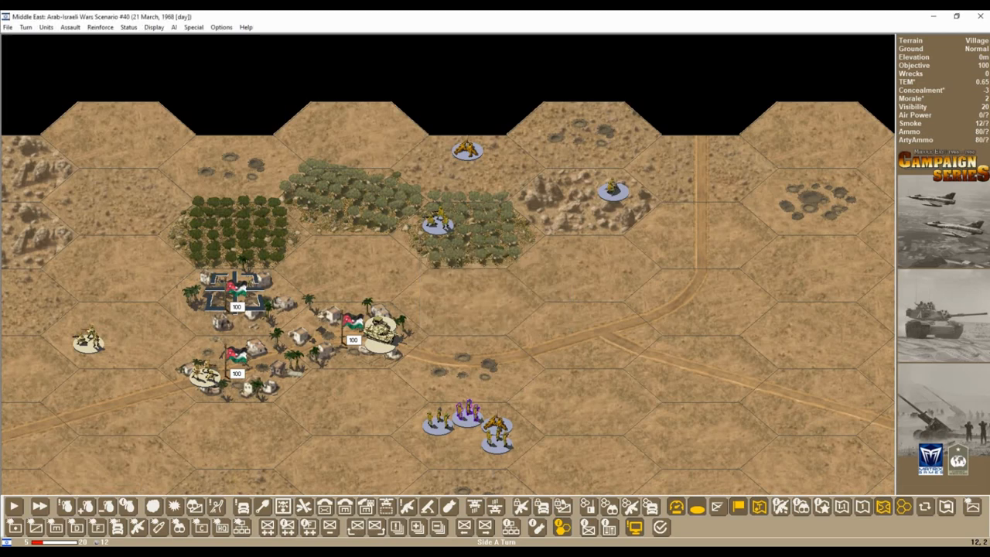
Step: Fire twice on the enemy in the orchard east of the village, each shot no effect
click(436, 220)
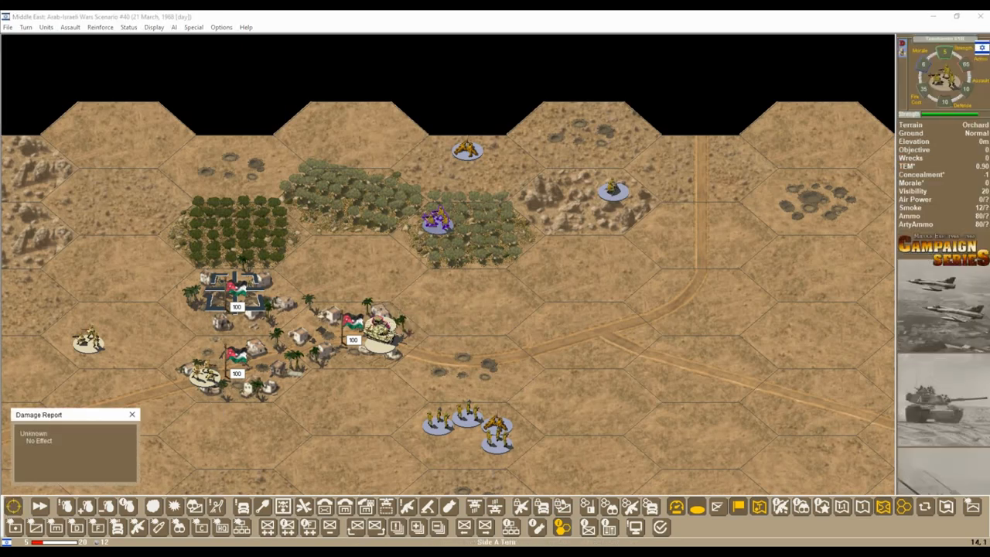
click(133, 414)
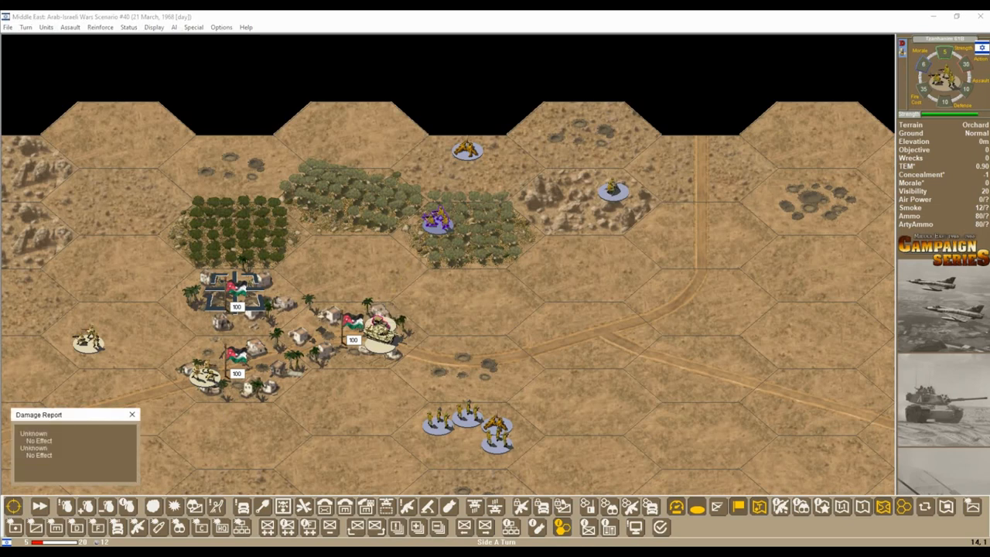
click(134, 415)
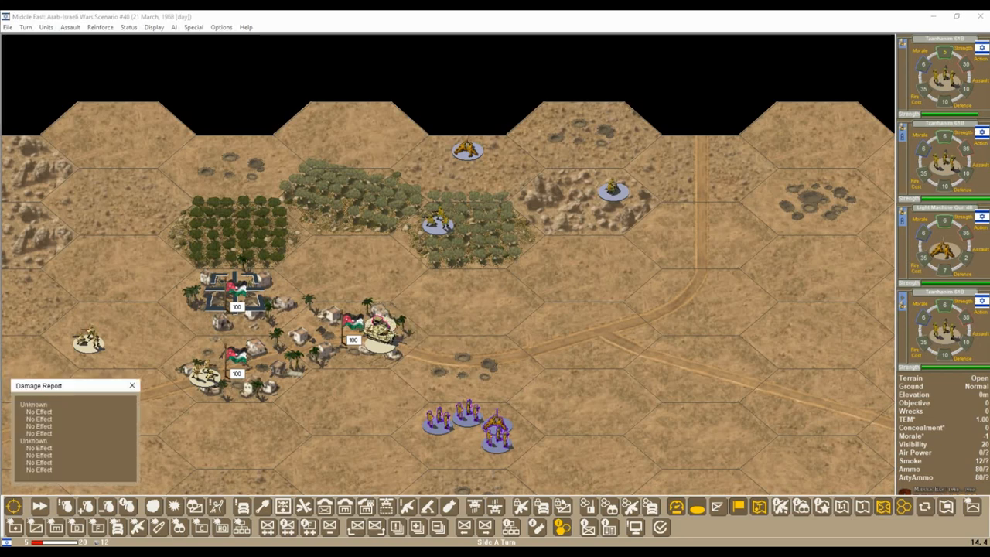
click(132, 385)
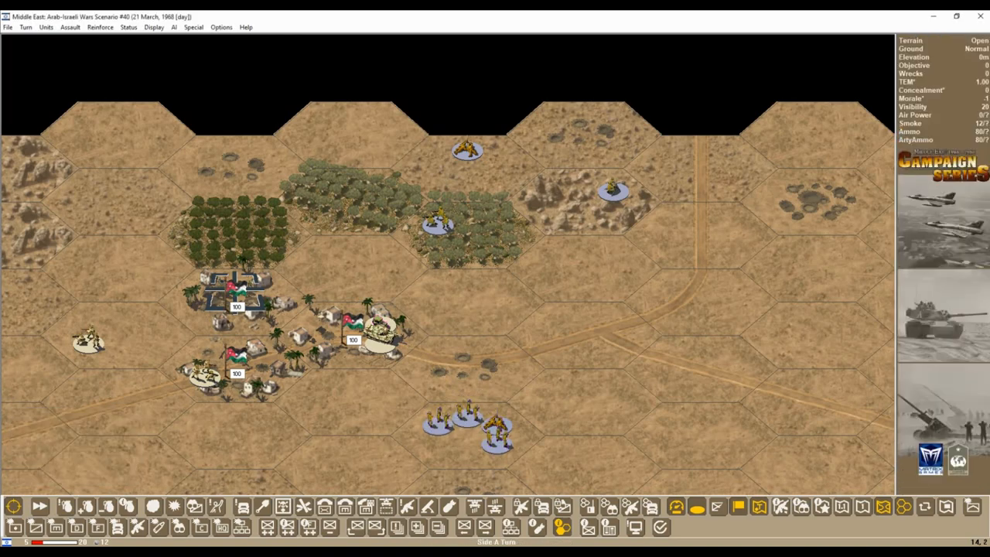
Step: Have the southern village defenders fire at one unknown enemy target, confirmed in the Target Dialog
scroll(down, 3)
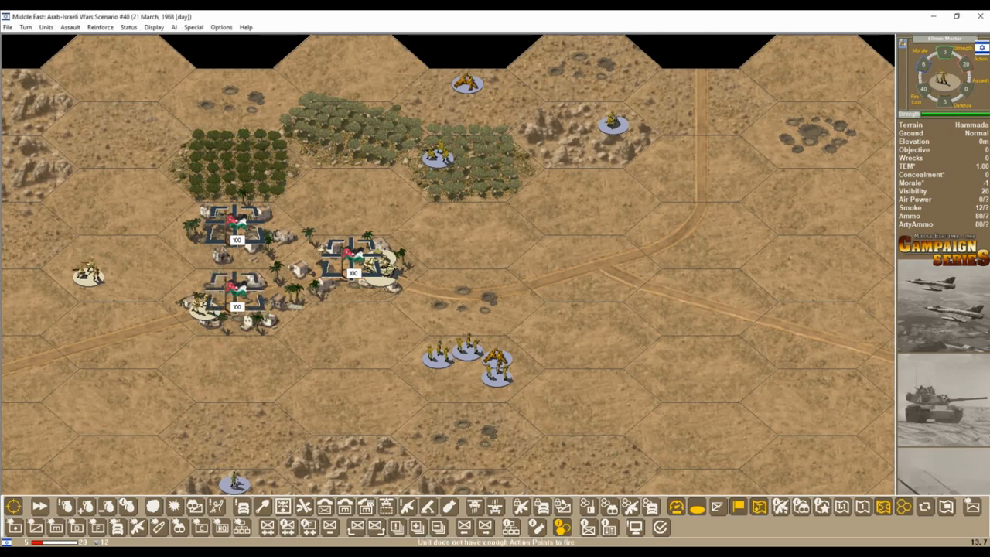
click(436, 155)
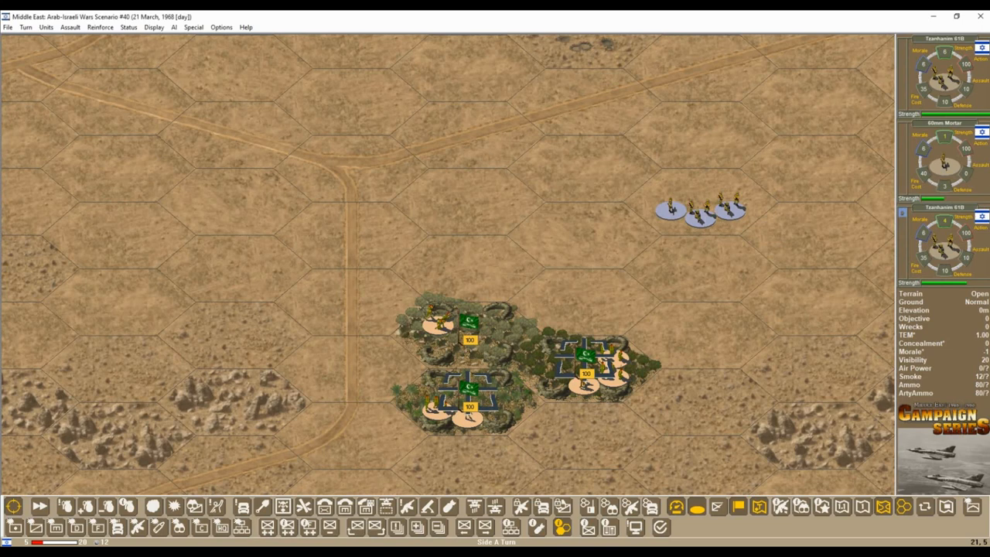
click(670, 209)
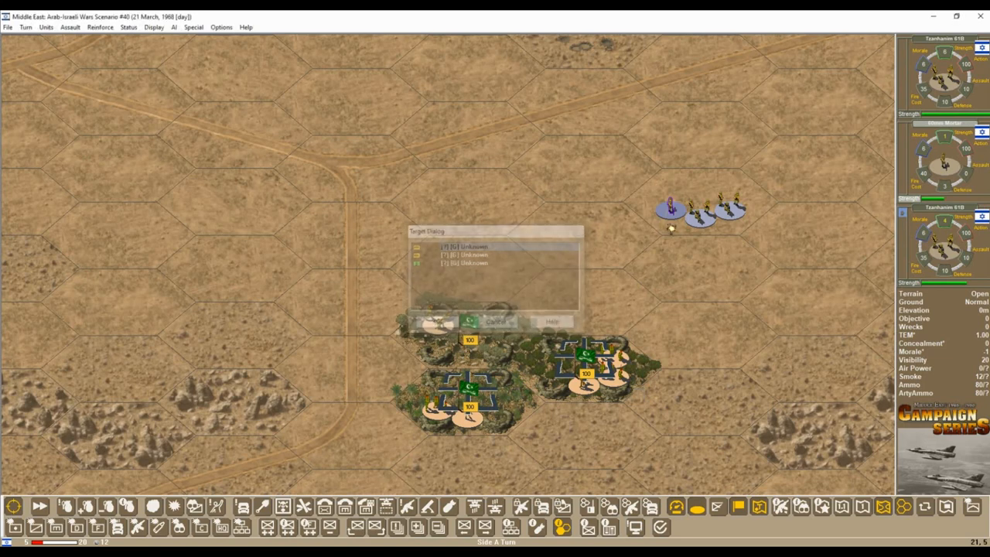
click(495, 322)
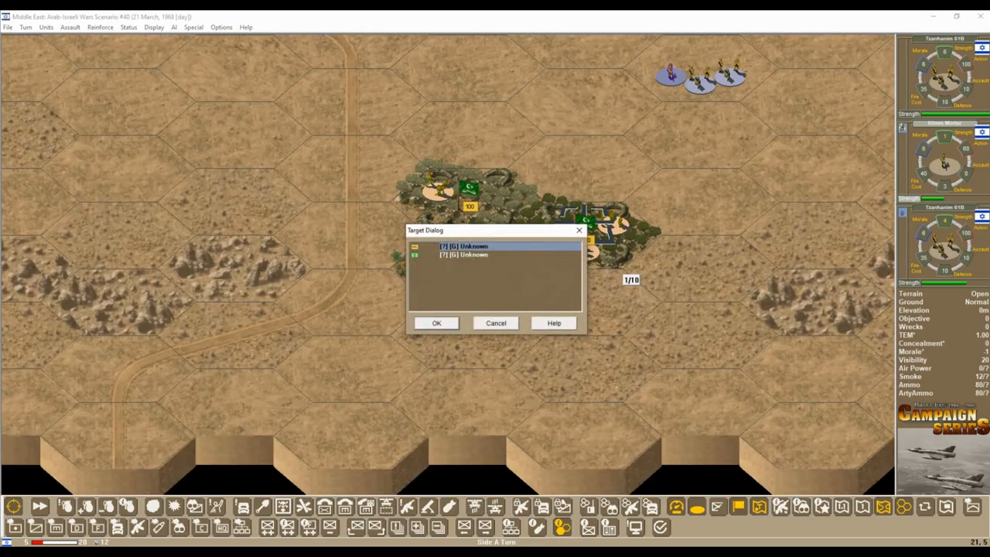
click(436, 324)
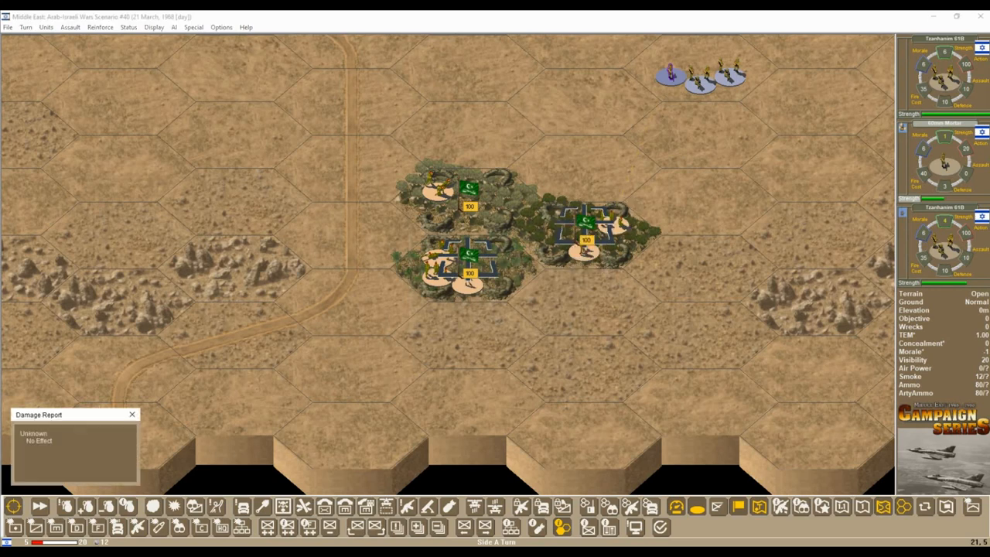
Step: Clear the no-effect report and fire twice on an Arab unit approaching the village
click(132, 414)
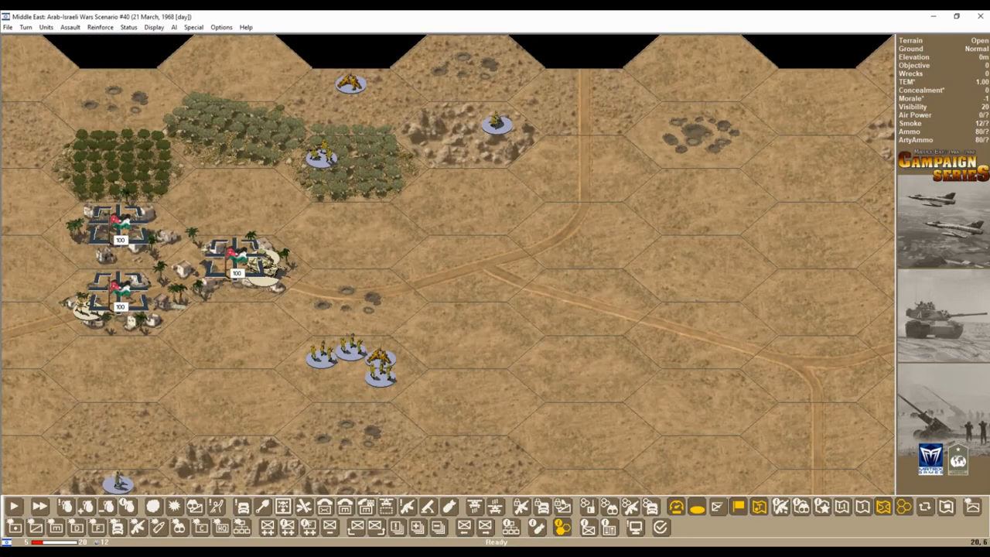
click(45, 28)
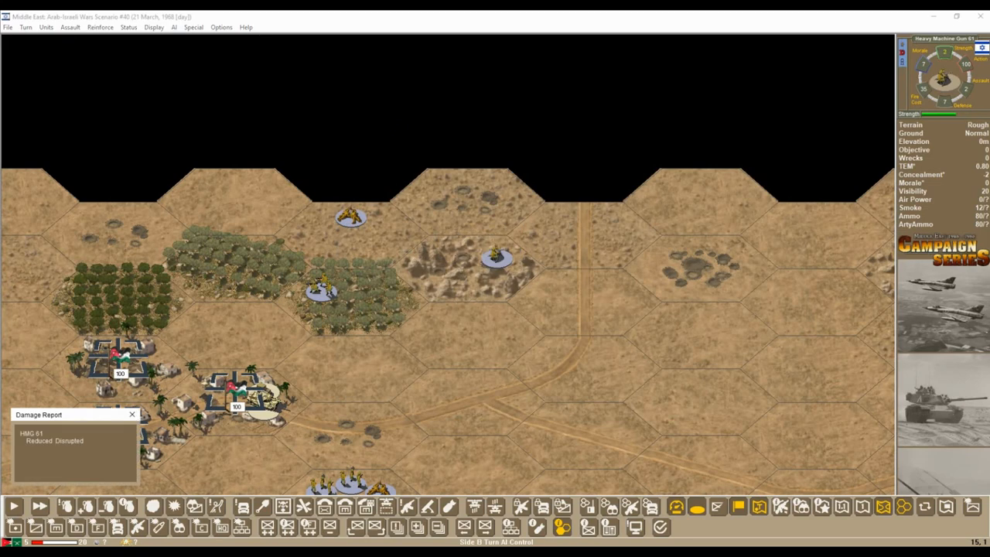
click(131, 415)
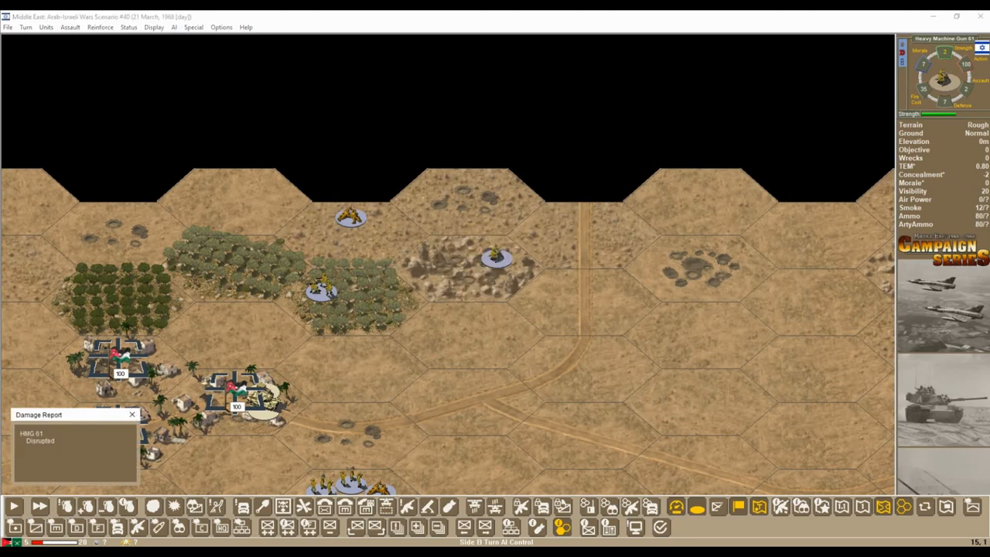
click(131, 414)
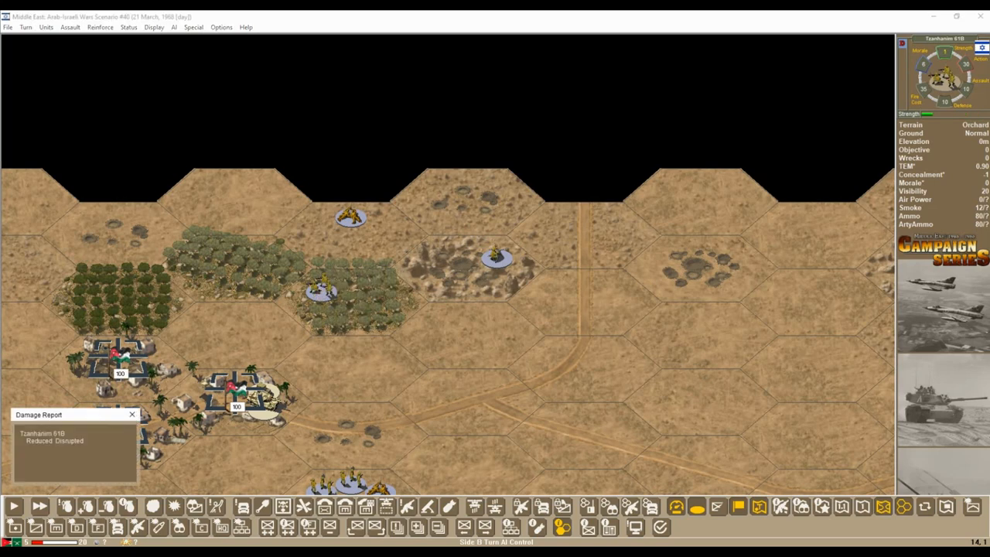
Step: Fire twice more on another enemy unit near the village, leaving units reduced and disrupted
click(131, 414)
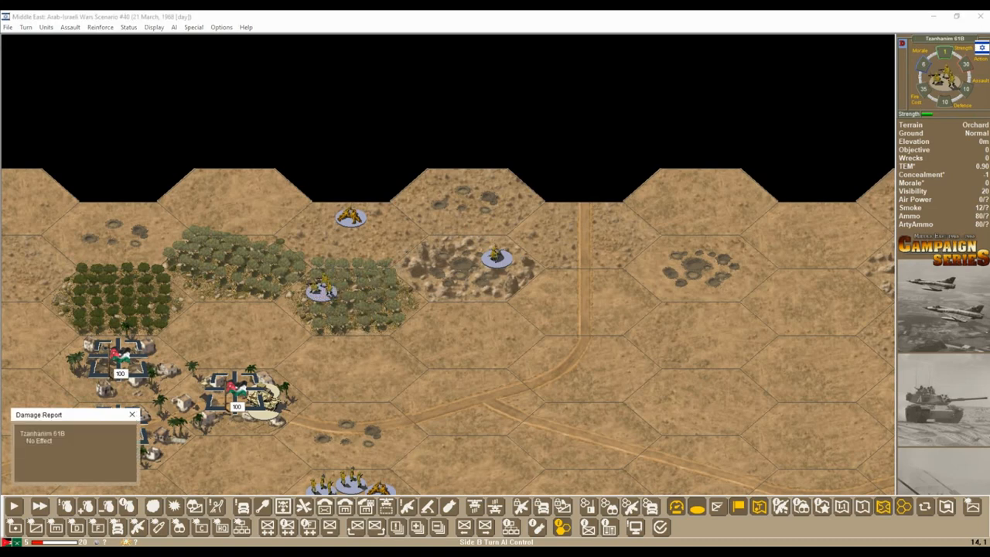
click(133, 414)
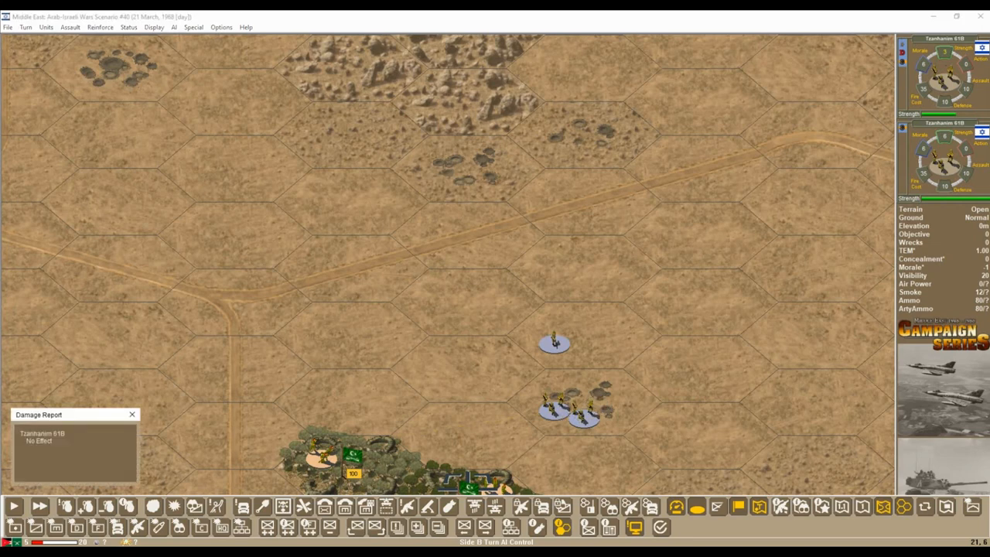
Step: Fire on the Arab vehicles adjacent to the village and clear the No Effect report
click(133, 414)
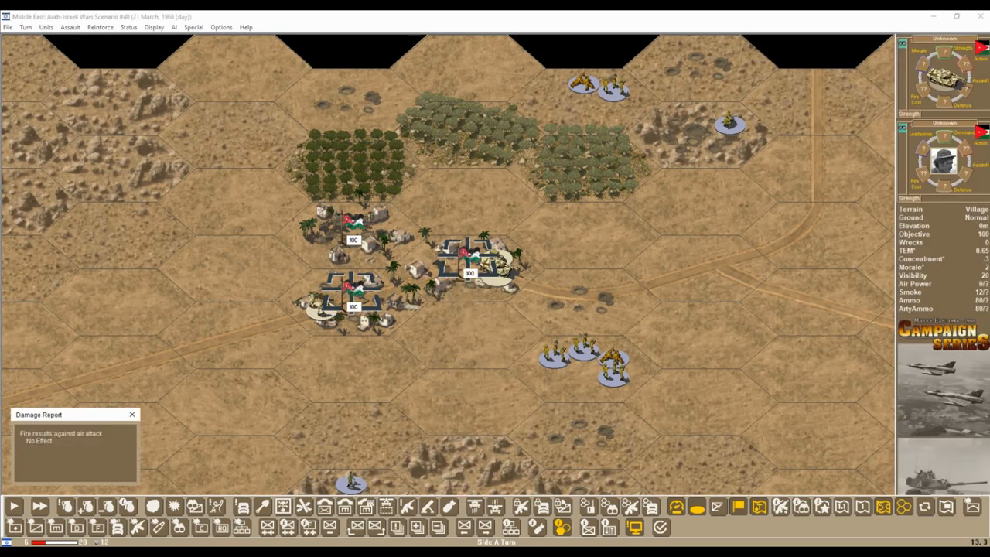
click(132, 415)
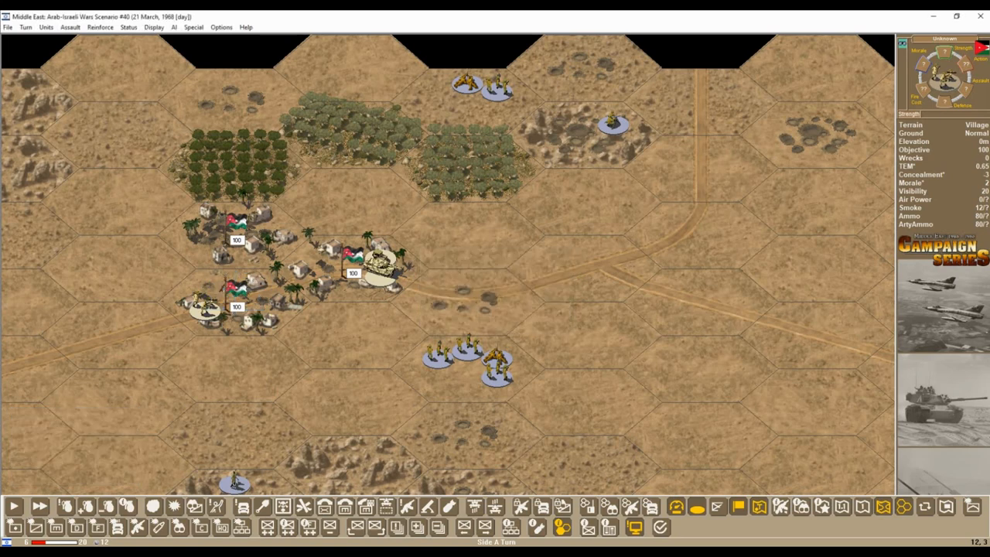
click(467, 359)
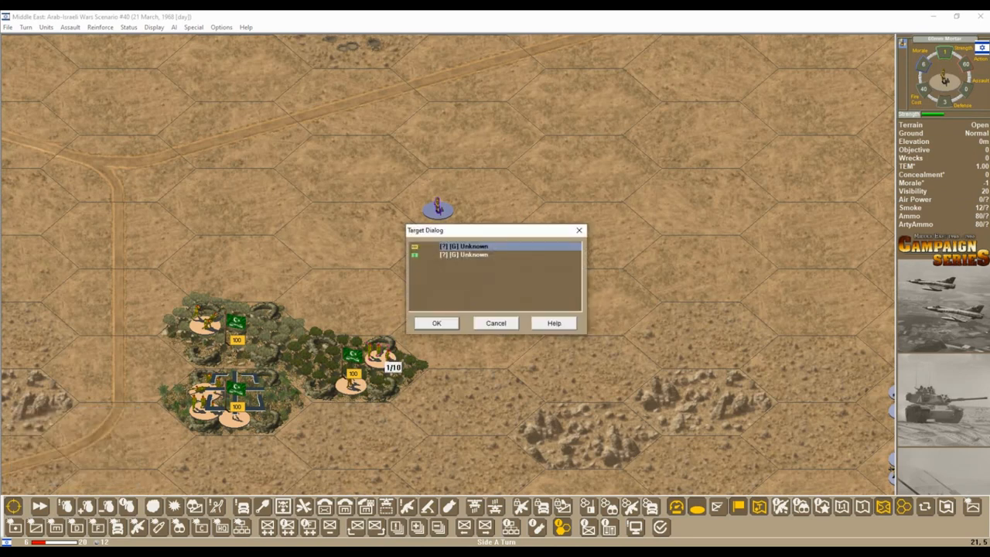
Step: Confirm the target and fire on the vehicles north of the orchards until a 60mm mortar retreats
click(436, 323)
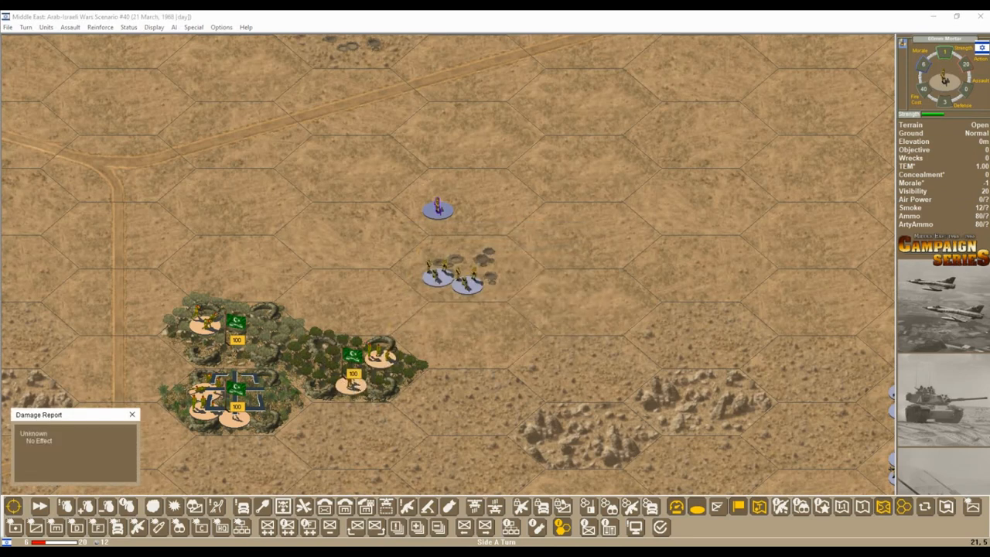
click(131, 415)
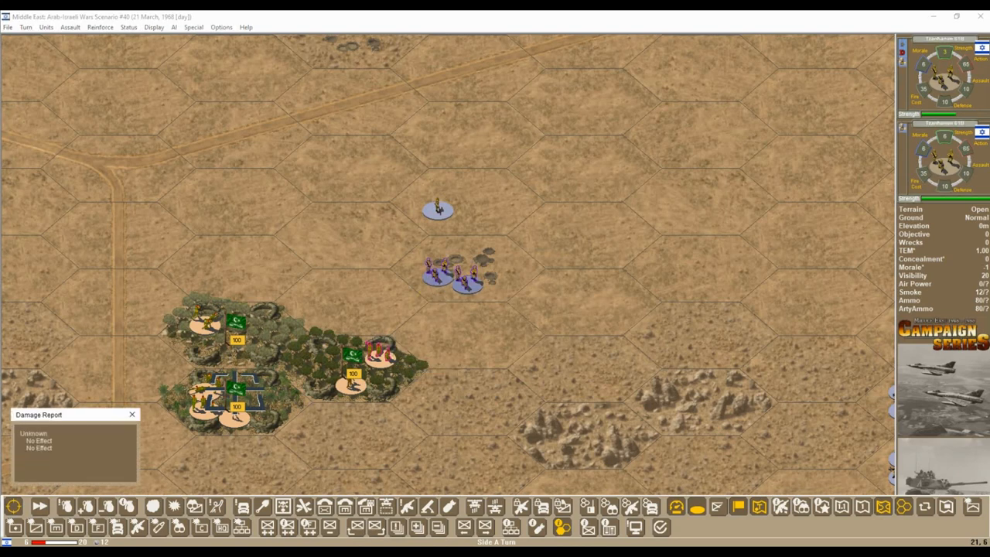
click(131, 414)
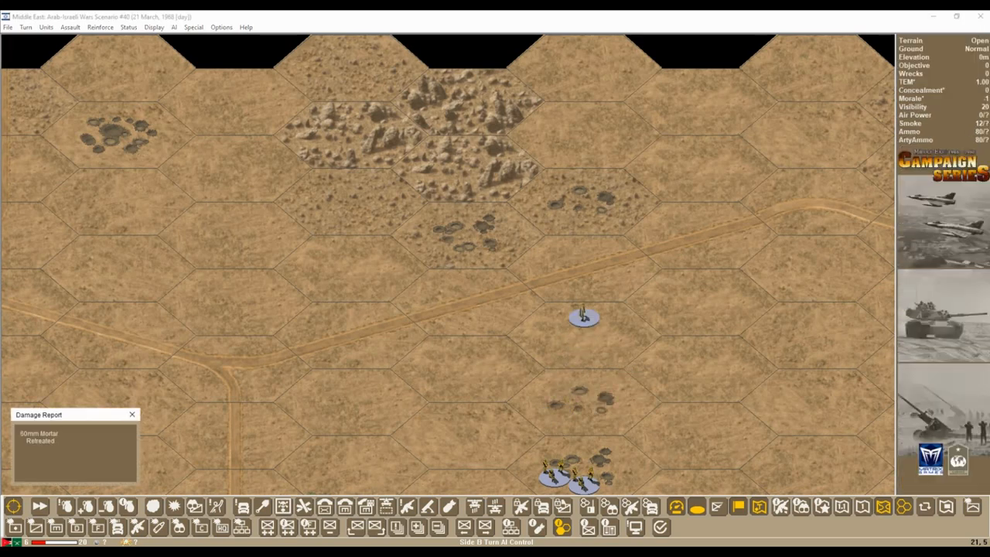
Step: Fire on the armour around the village until a report reads reduced and retreated
click(133, 415)
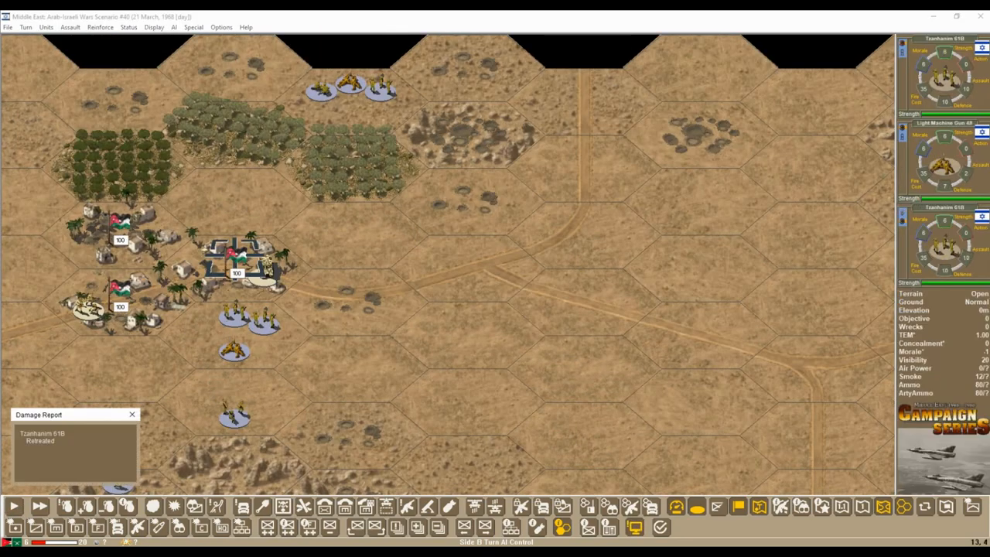
click(131, 415)
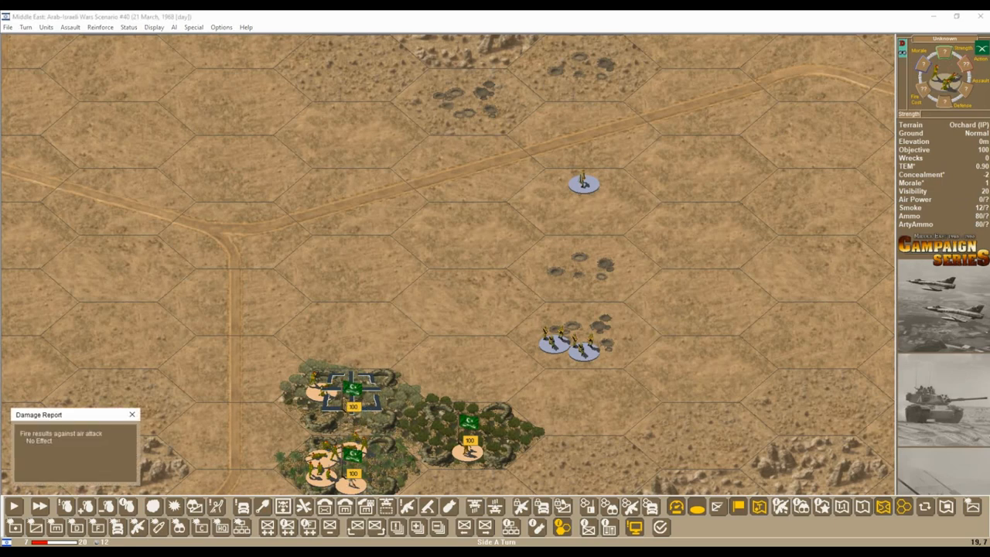
click(133, 415)
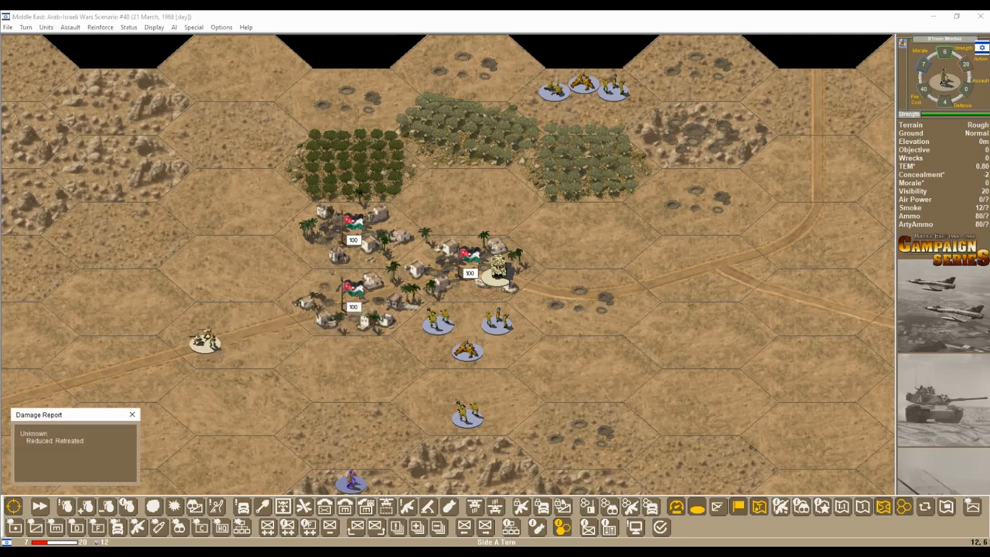
Step: Assault the enemy hex beside the village, dismiss the messages and confirm the defenders retreated
click(131, 415)
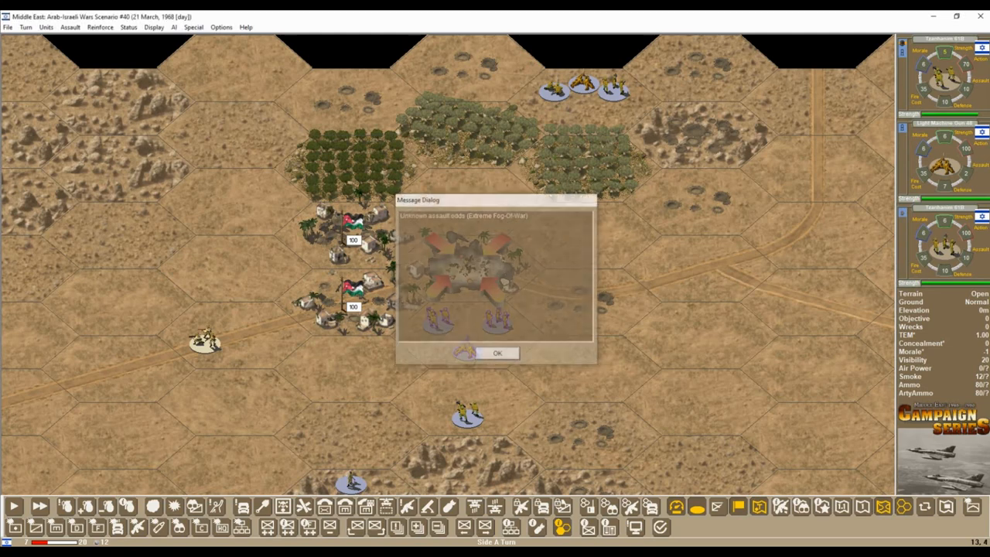
click(498, 352)
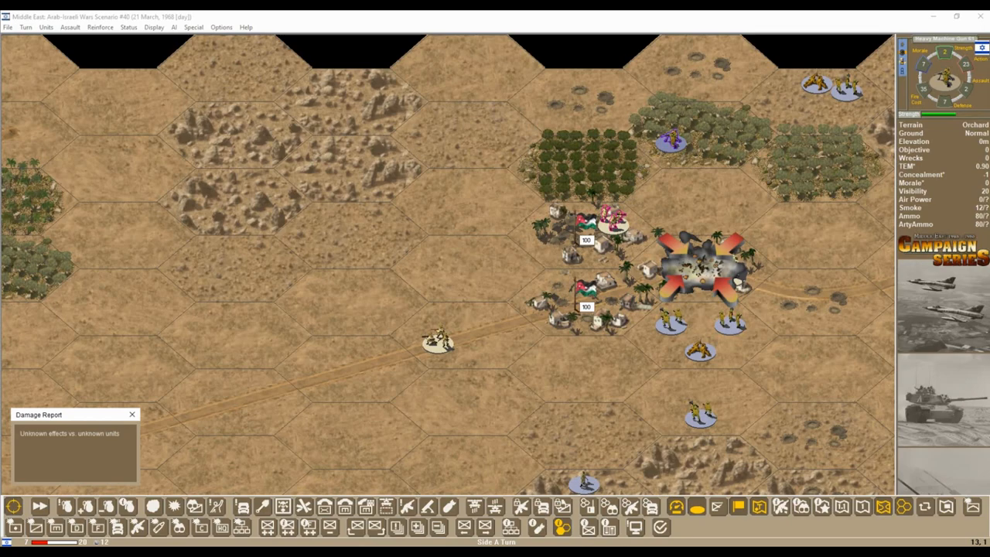
click(132, 415)
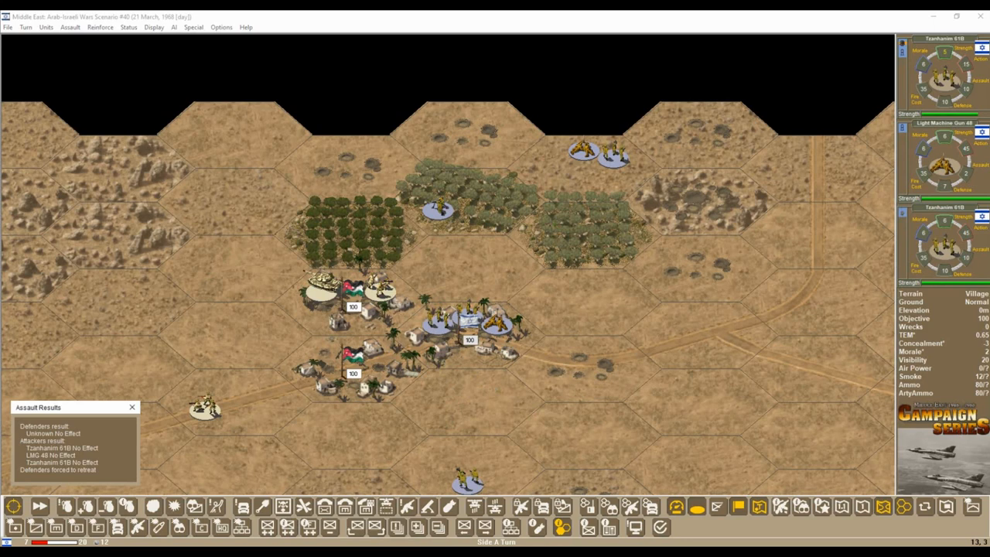
click(133, 407)
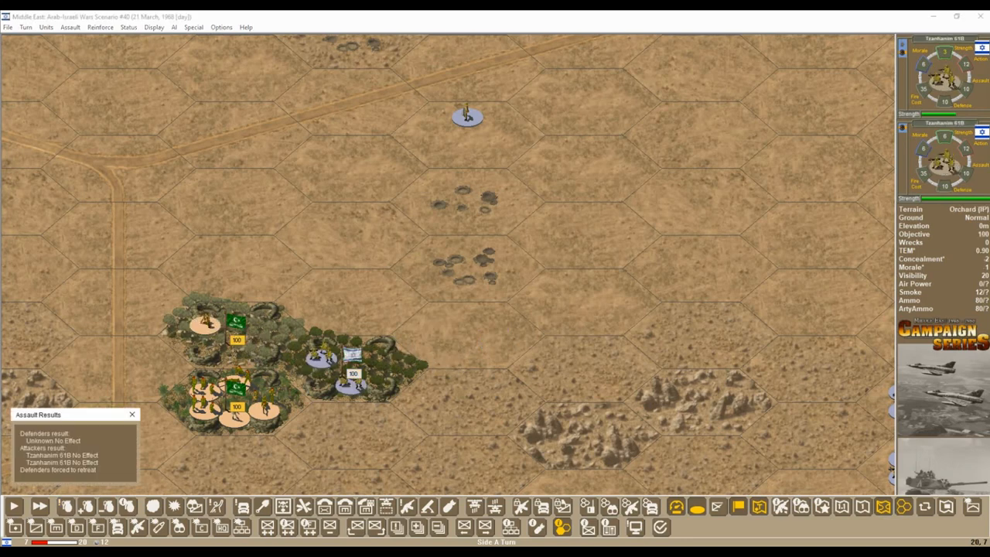
click(131, 415)
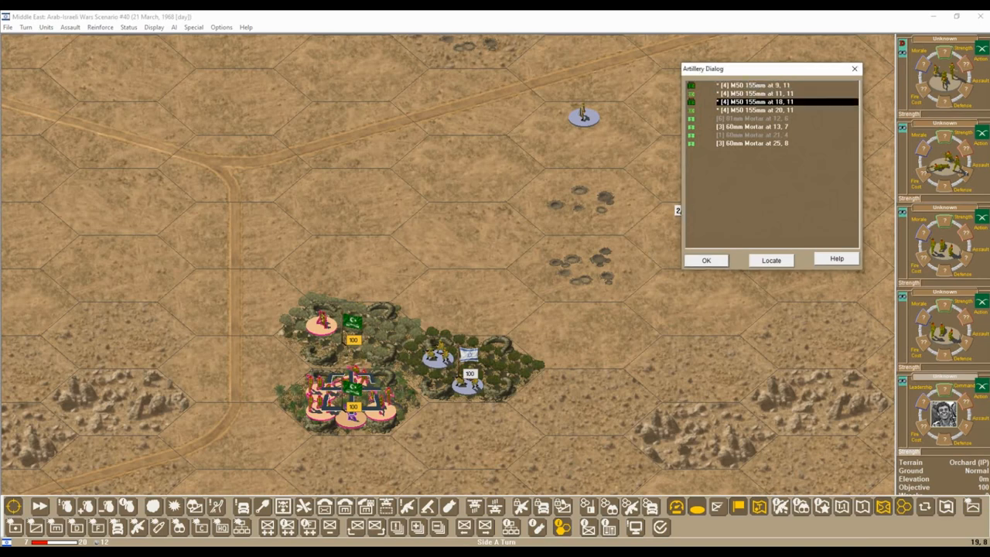
Step: Plot target hexes for each 155mm battery and the mortars, then confirm the artillery fire
click(755, 93)
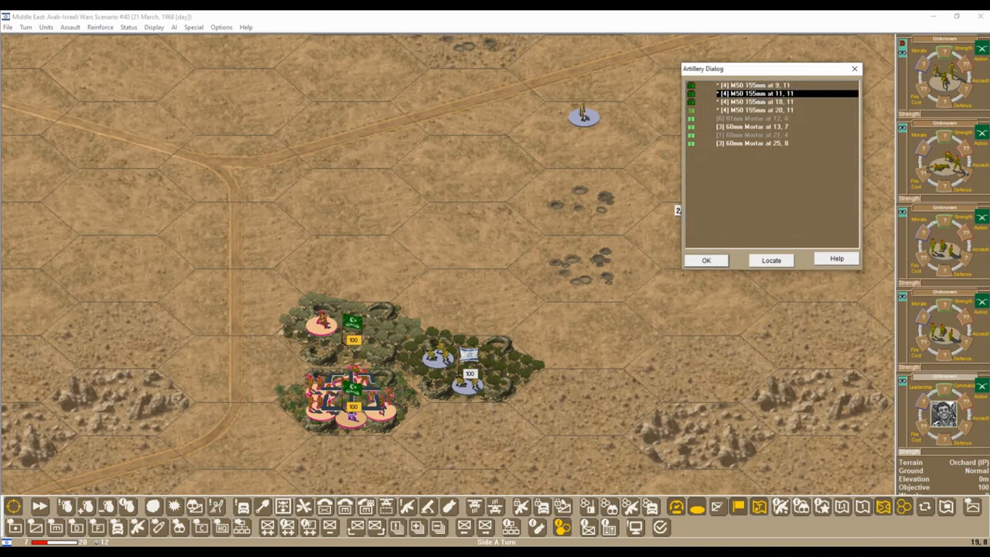
click(705, 260)
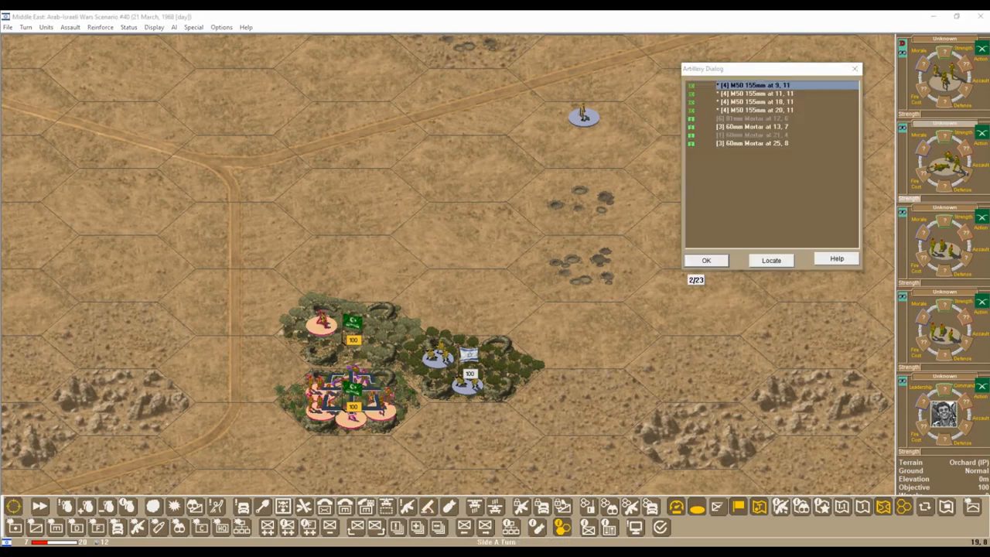
click(773, 102)
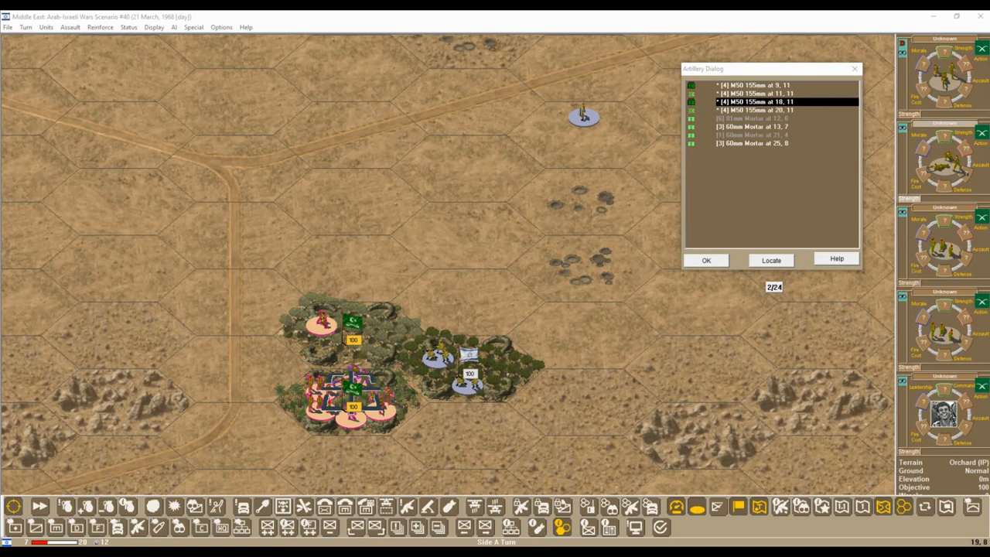
click(705, 260)
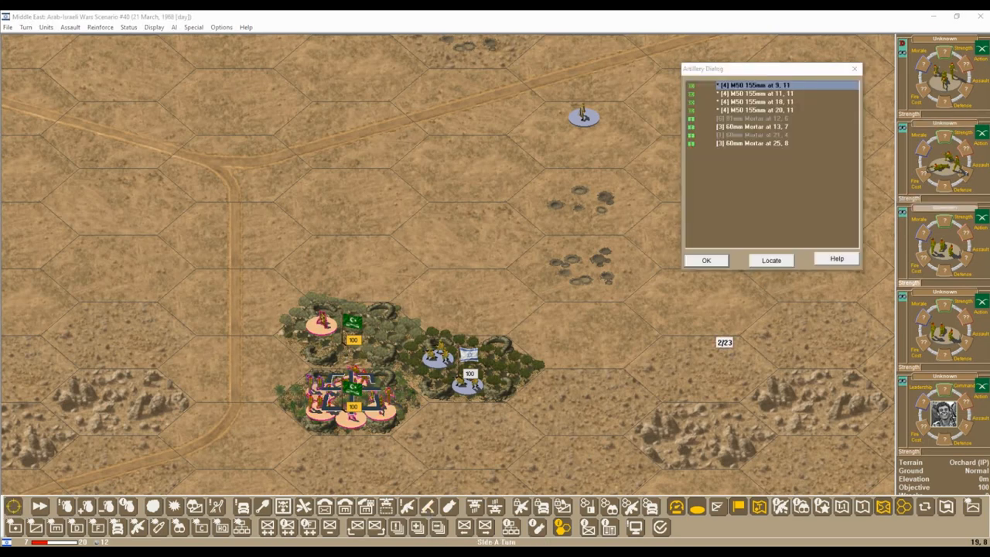
click(765, 93)
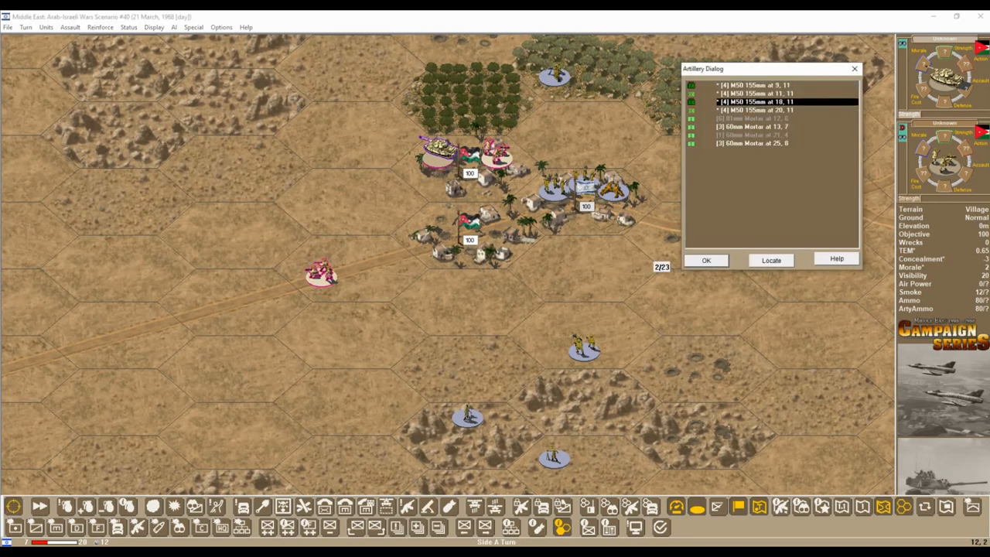
click(706, 259)
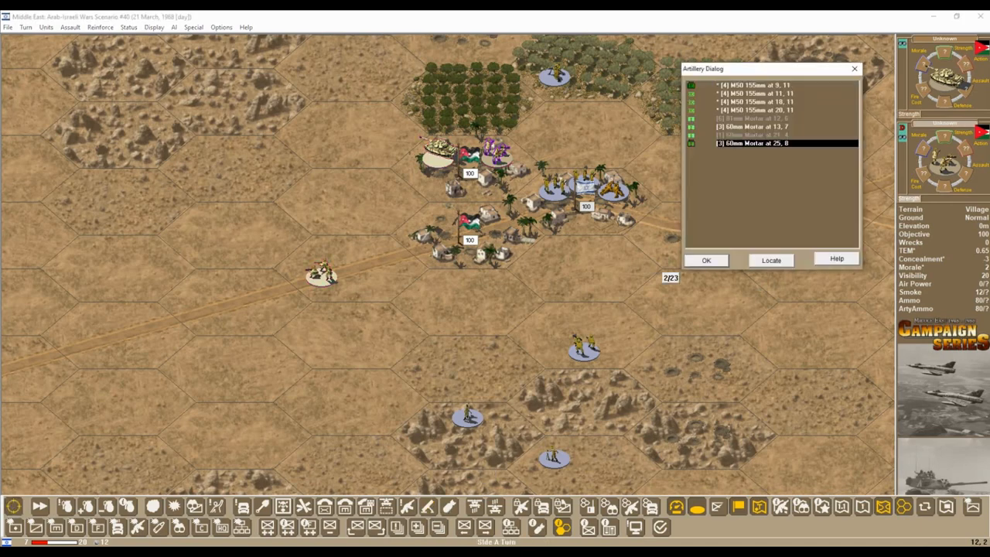
click(705, 260)
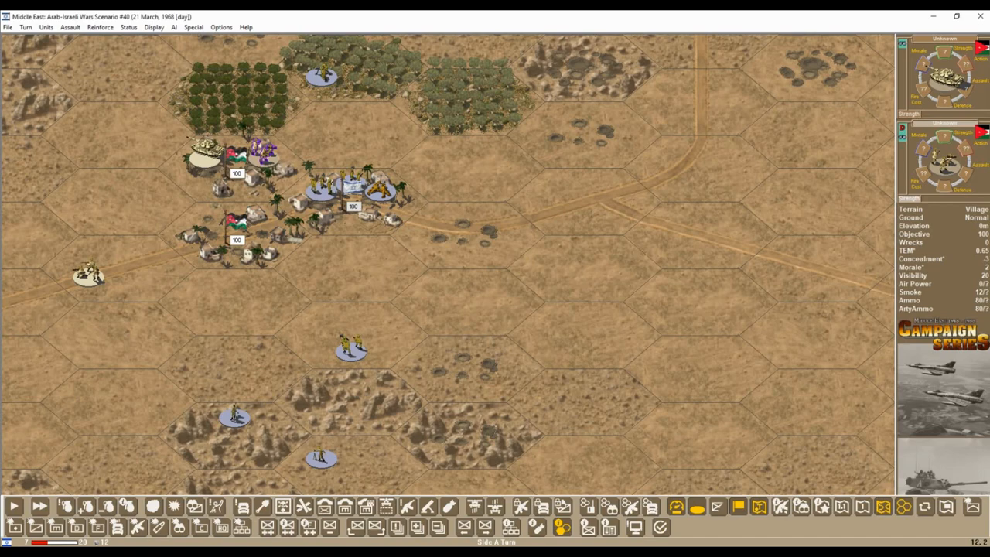
Step: Bring up the turn commands above the village map
click(24, 28)
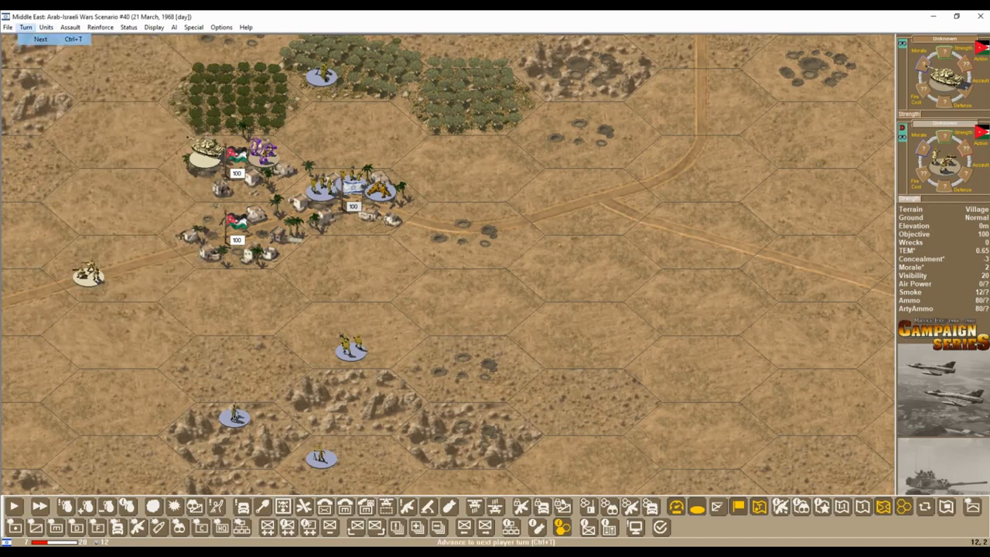
Step: End the Israeli turn with Turn > Next and acknowledge the Arab turn's damage reports
click(40, 38)
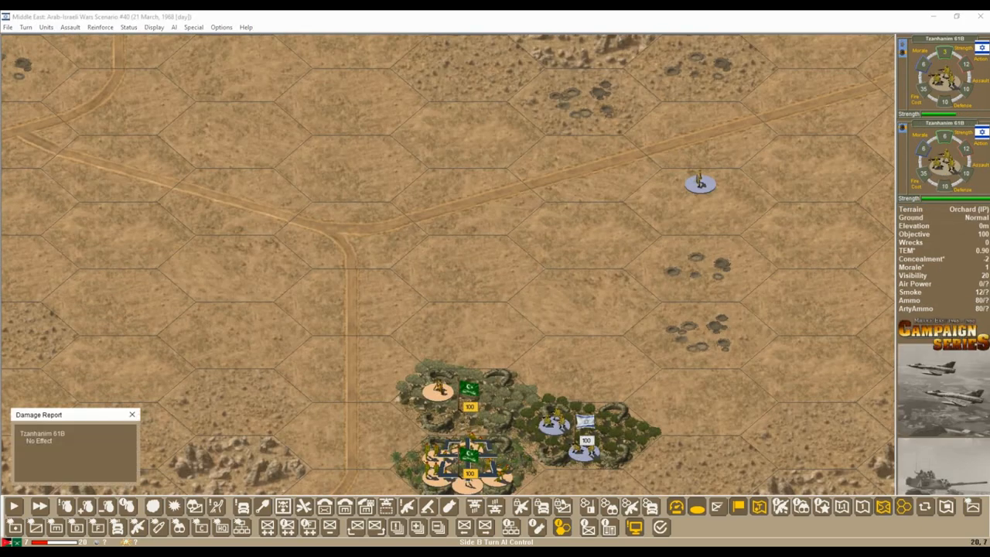
click(131, 414)
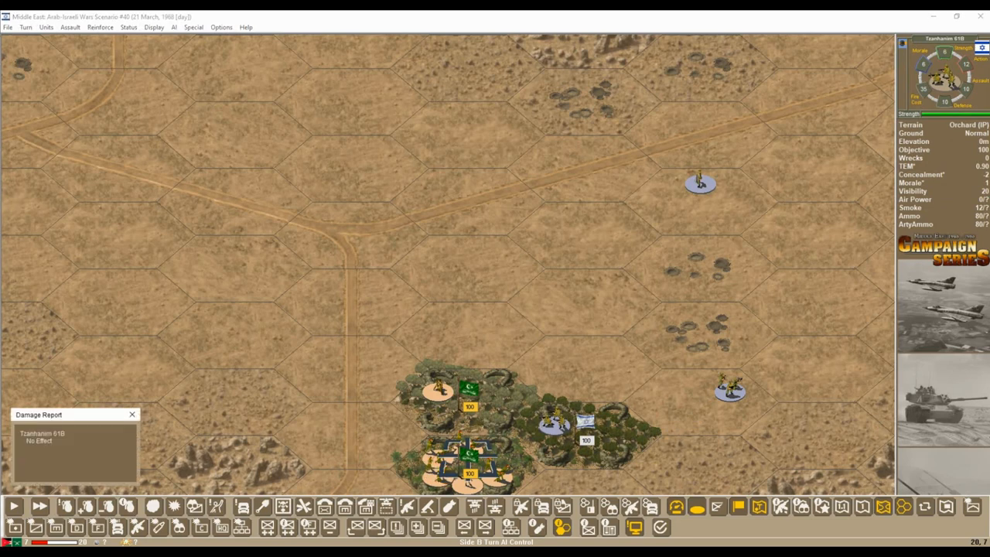
click(133, 414)
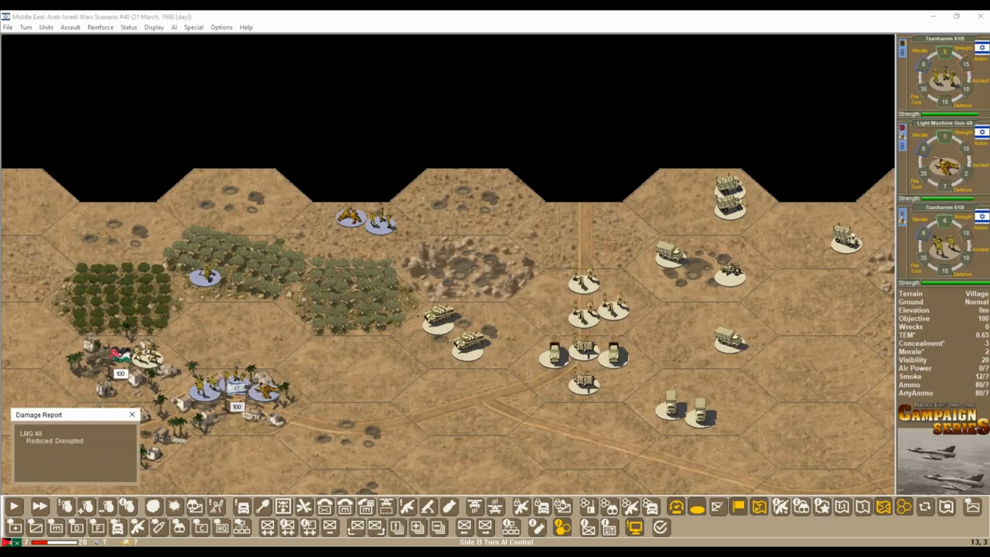
Step: Review the scheduled reinforcements list and close it
click(131, 414)
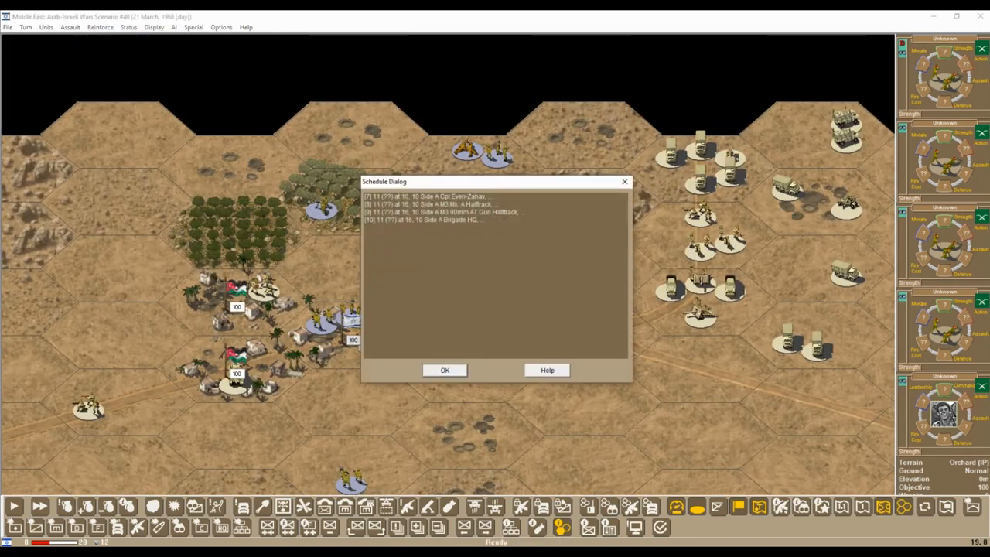
click(445, 370)
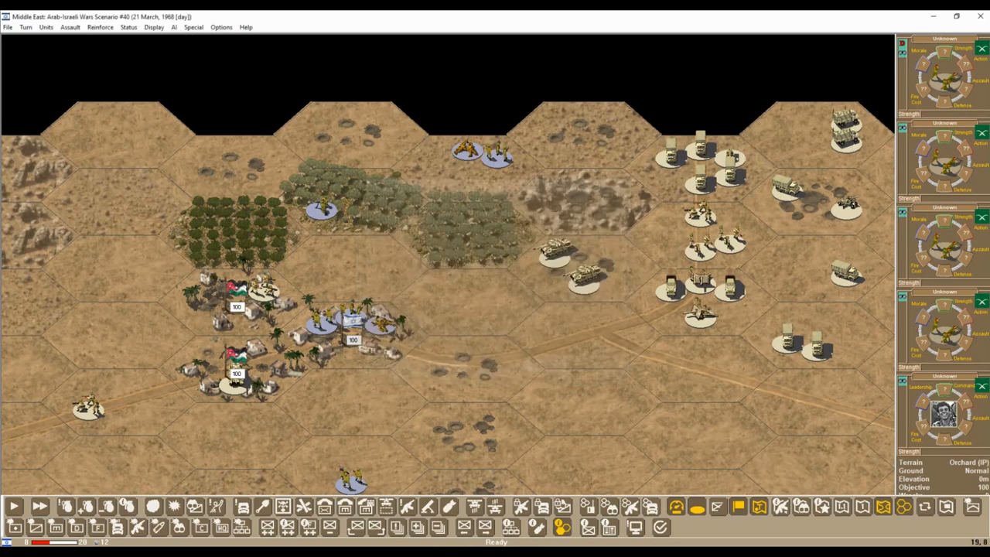
Step: Check Reinforce > Arrived, confirm the list is empty and close it
click(99, 28)
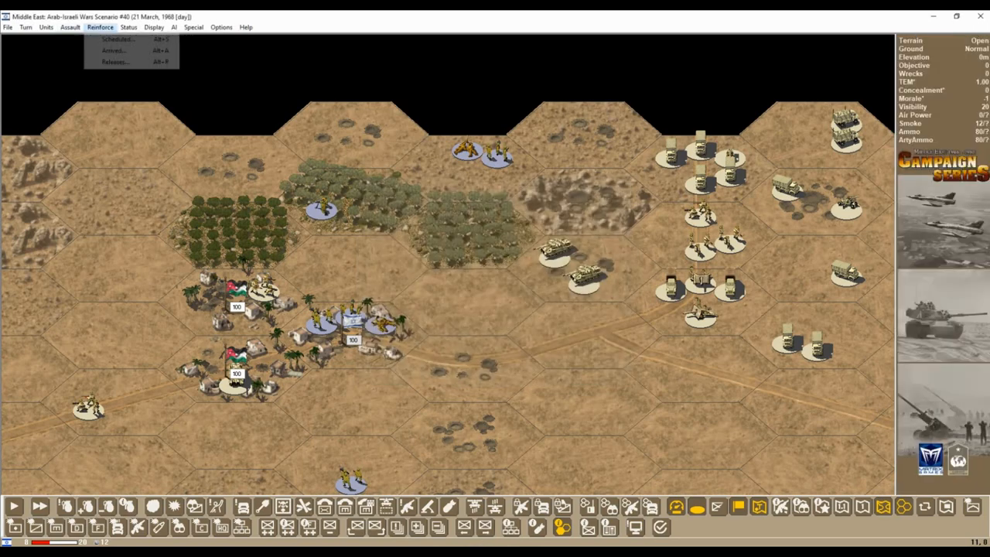
click(113, 50)
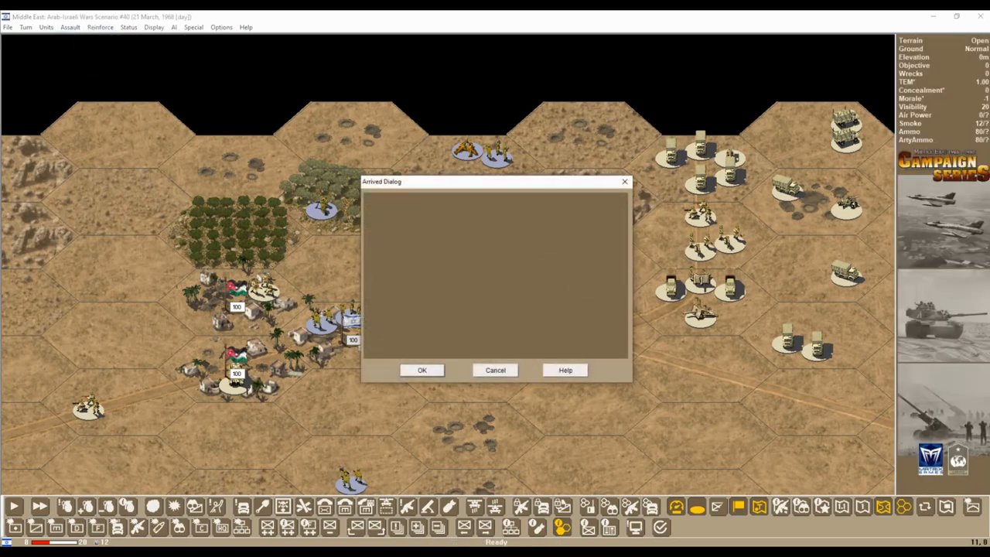
click(421, 370)
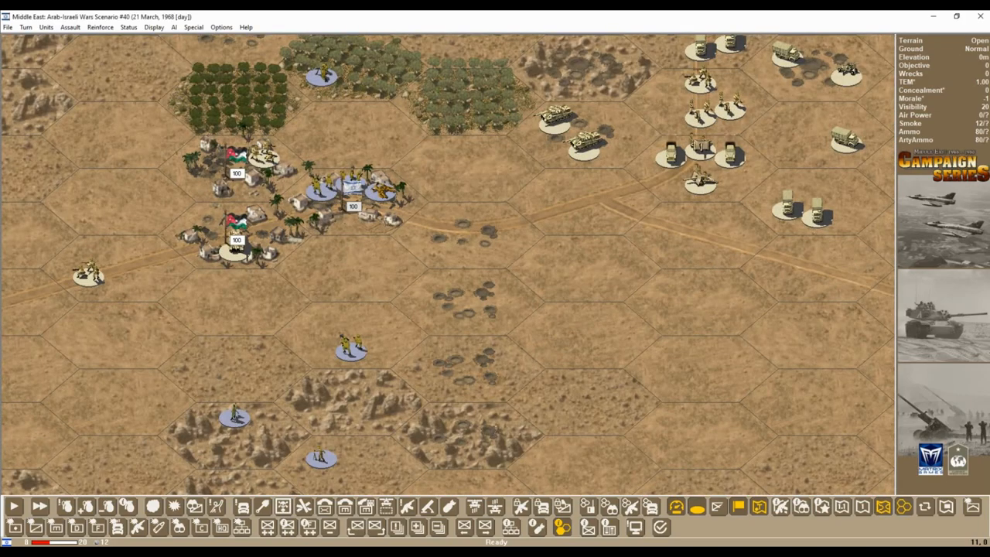
click(349, 347)
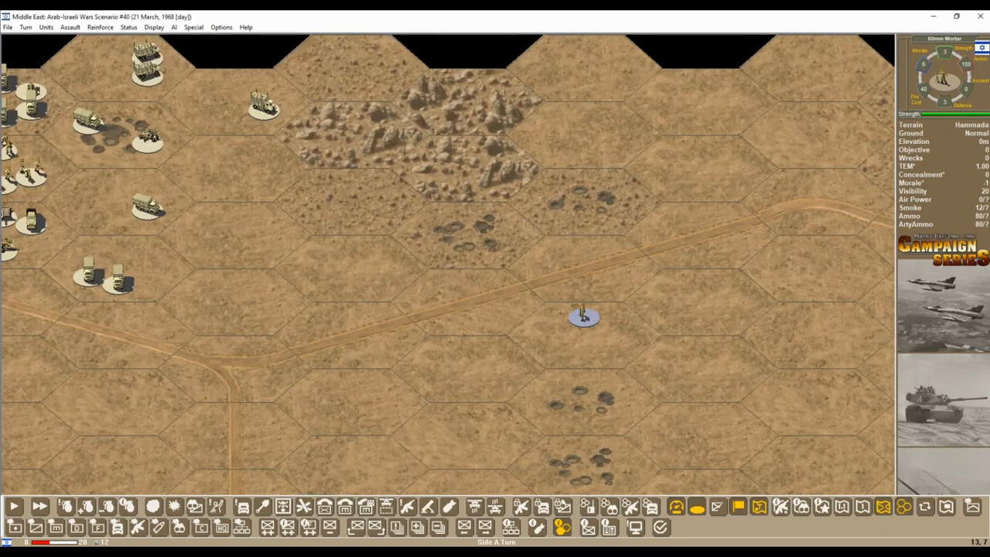
scroll(down, 3)
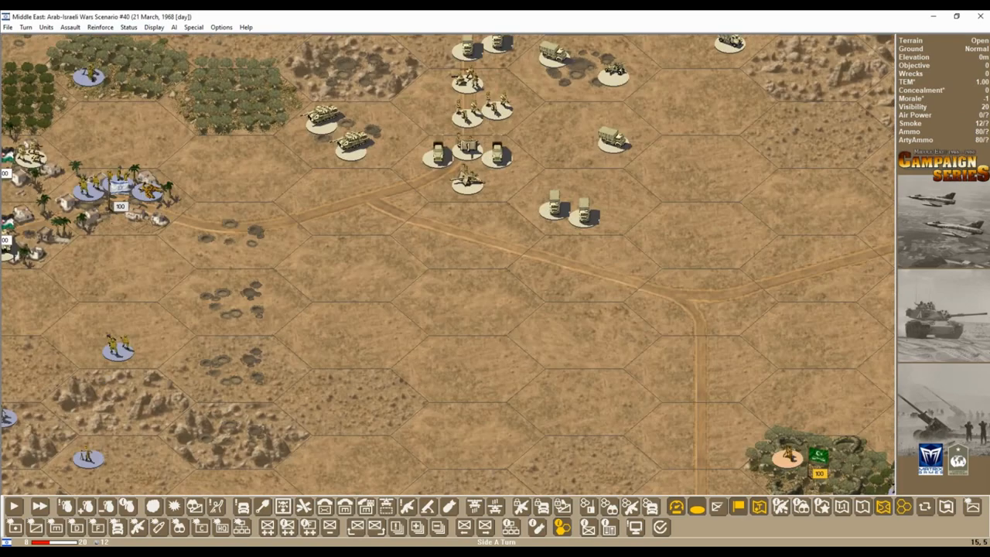
click(467, 112)
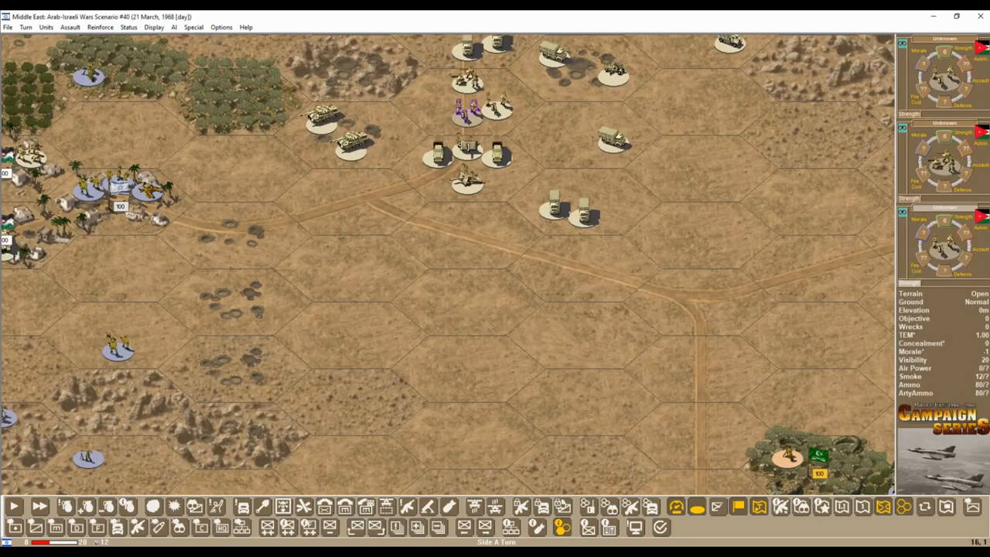